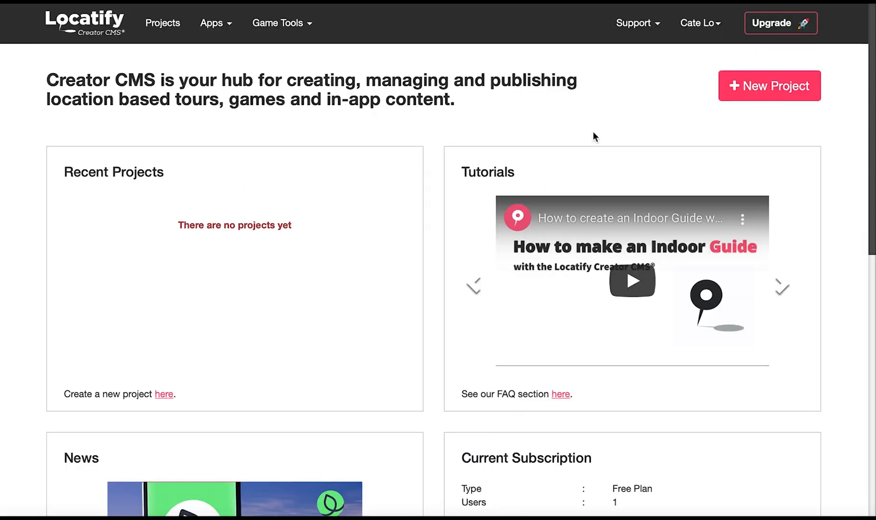
{"action": "mouse_move", "coordinate": [597, 132]}
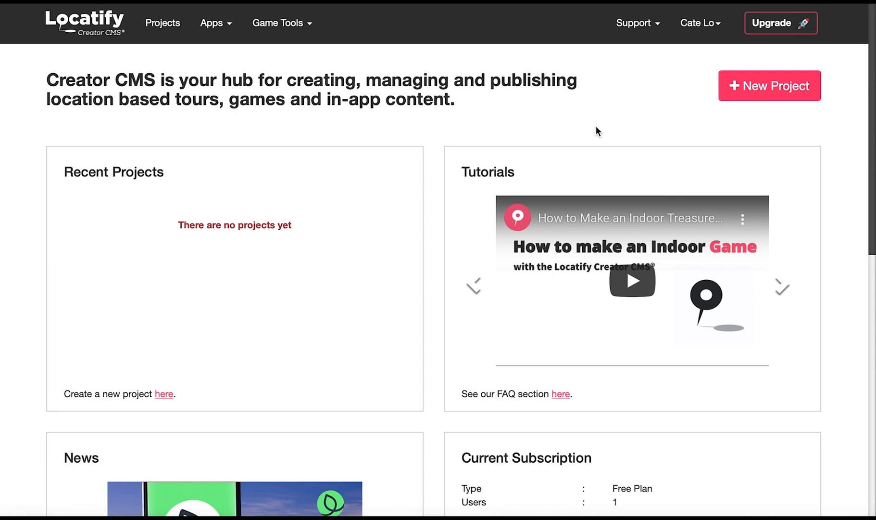
{"action": "mouse_move", "coordinate": [798, 73]}
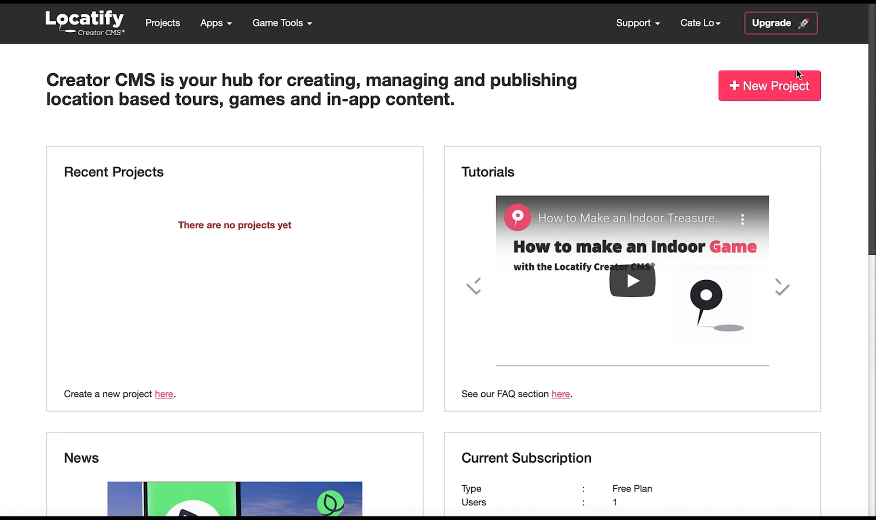
Start a new project named Indoor with English as its primary language.
{"action": "left_click", "coordinate": [768, 86]}
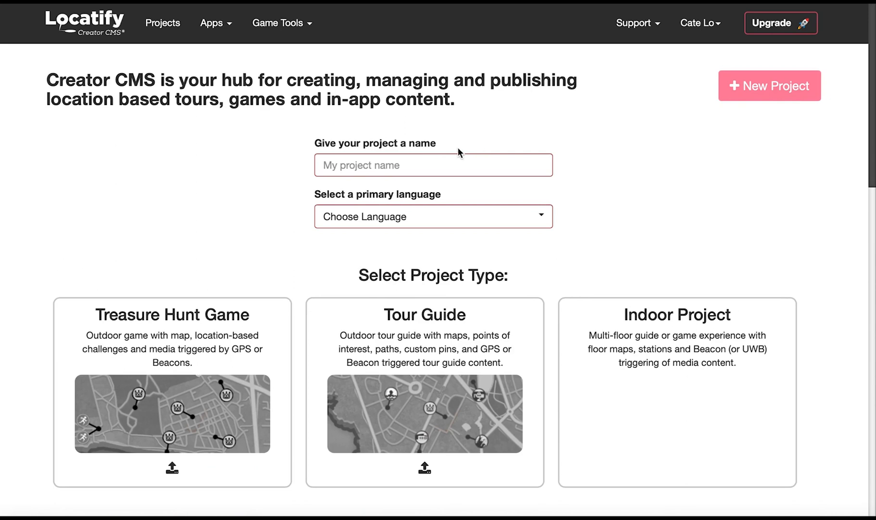
{"action": "type", "text": "Indoo"}
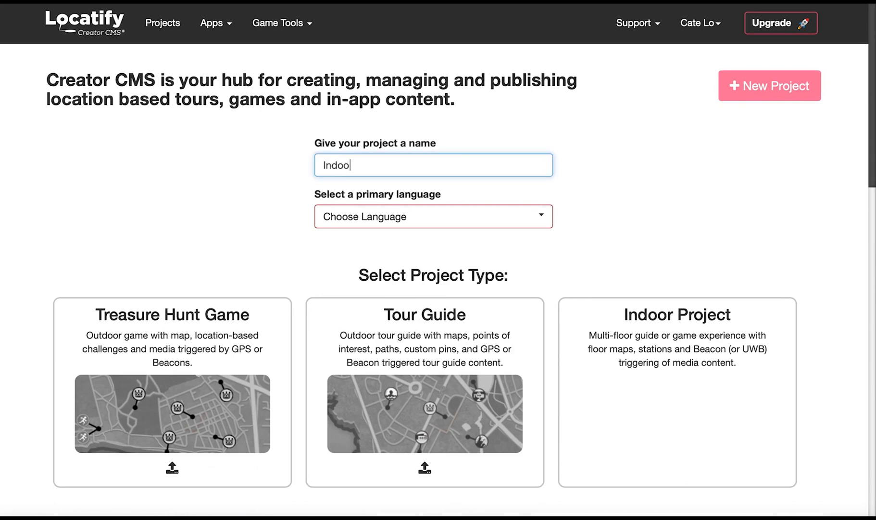
{"action": "left_click", "coordinate": [432, 216]}
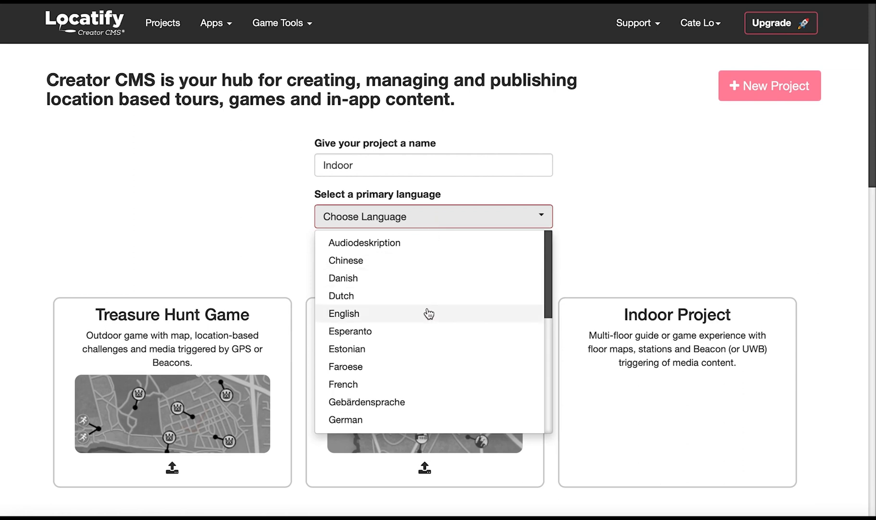
{"action": "left_click", "coordinate": [344, 313]}
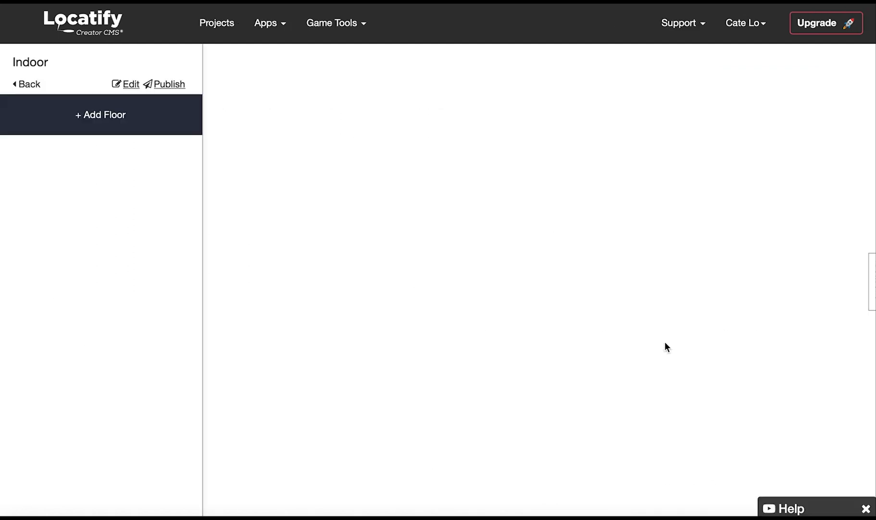
{"action": "mouse_move", "coordinate": [180, 220]}
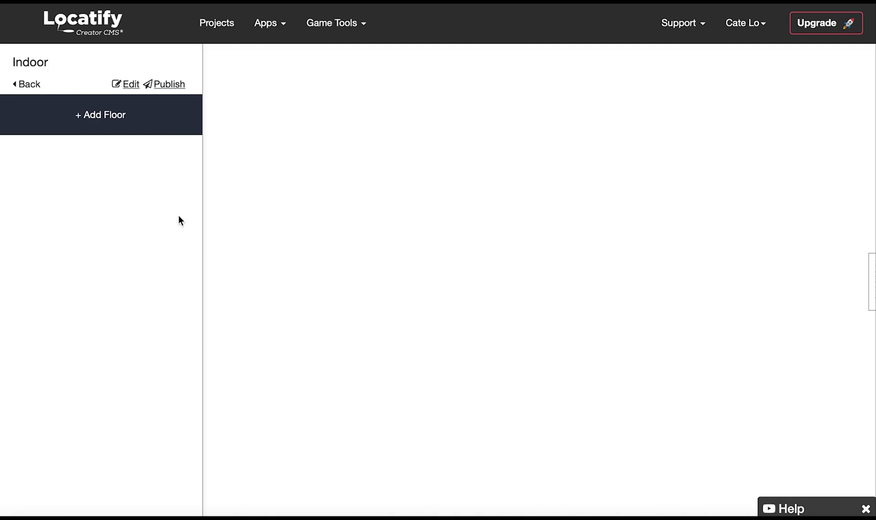
{"action": "mouse_move", "coordinate": [109, 186]}
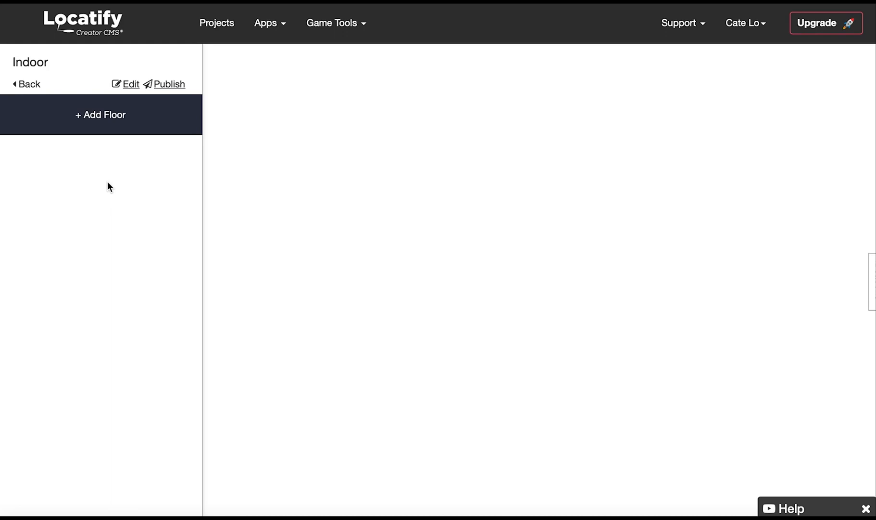
In the project's introductory content settings, insert the pin image as the logo.
{"action": "left_click", "coordinate": [130, 85]}
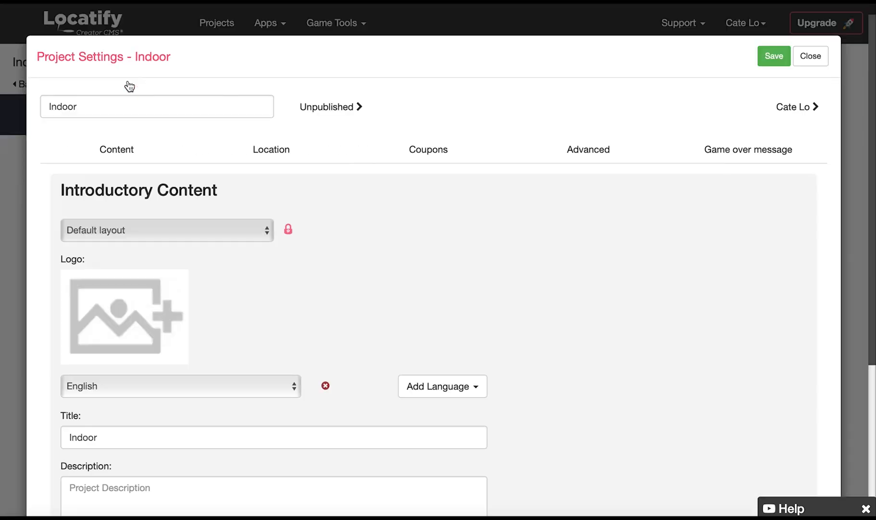
{"action": "left_click", "coordinate": [117, 150]}
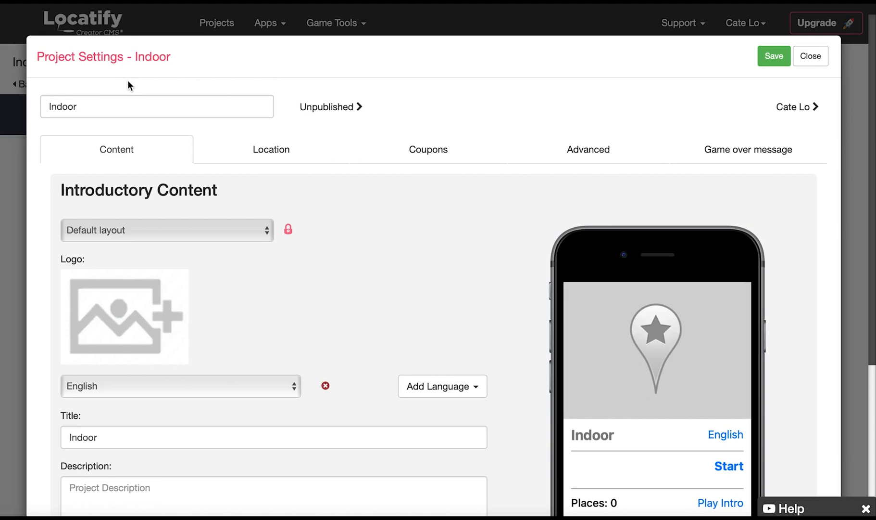
{"action": "mouse_move", "coordinate": [123, 107]}
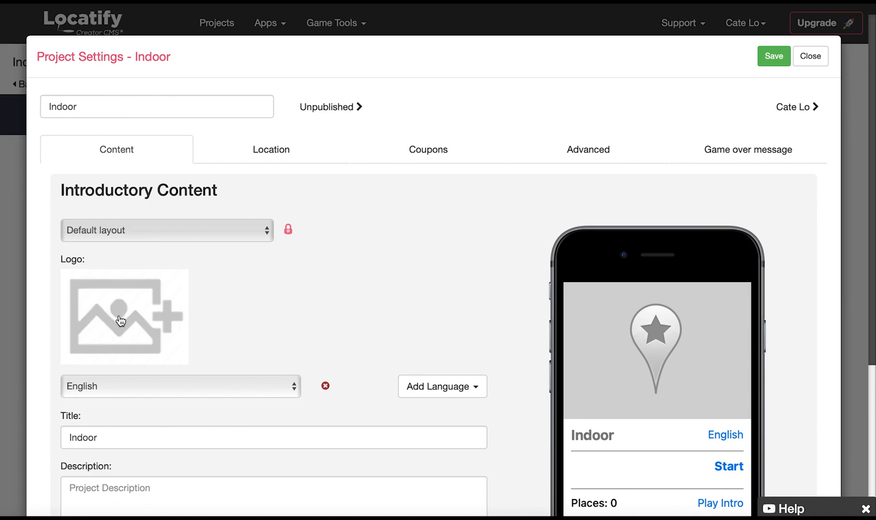
{"action": "left_click", "coordinate": [123, 317]}
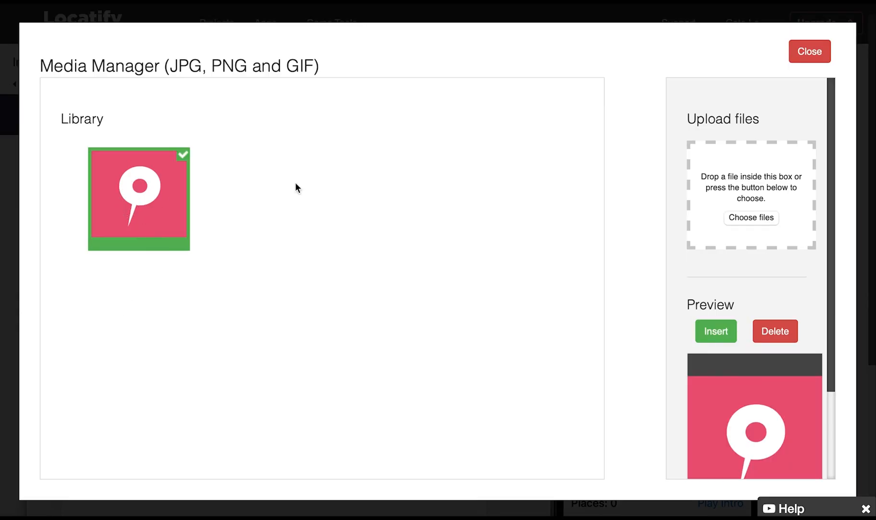
{"action": "left_click", "coordinate": [716, 331]}
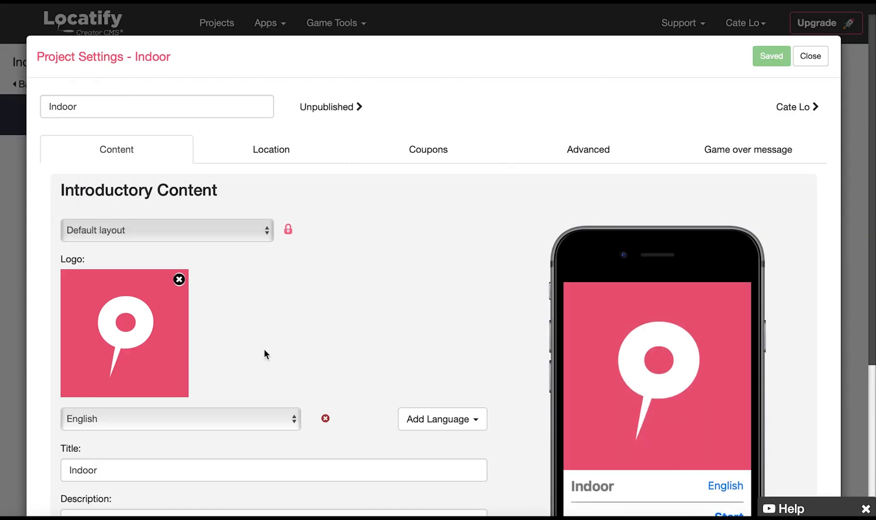
{"action": "scroll", "scroll_direction": "down", "scroll_amount": 3}
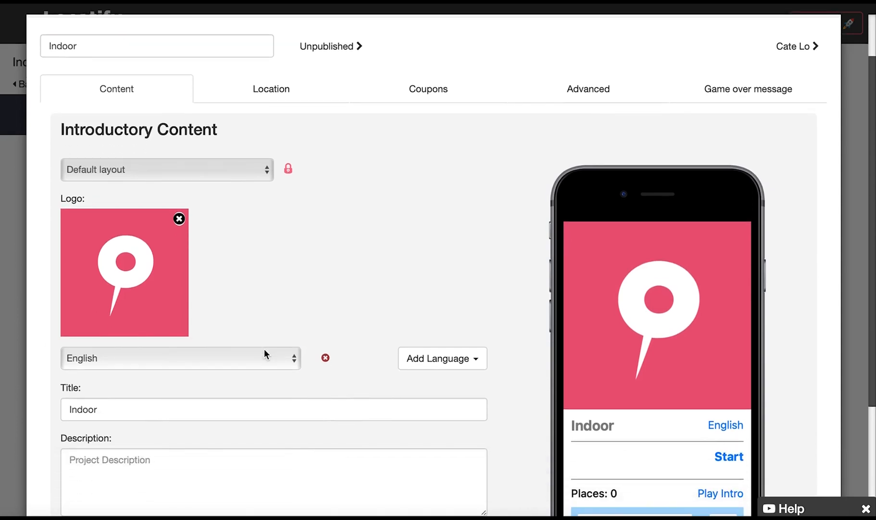
{"action": "scroll", "scroll_direction": "down", "scroll_amount": 3}
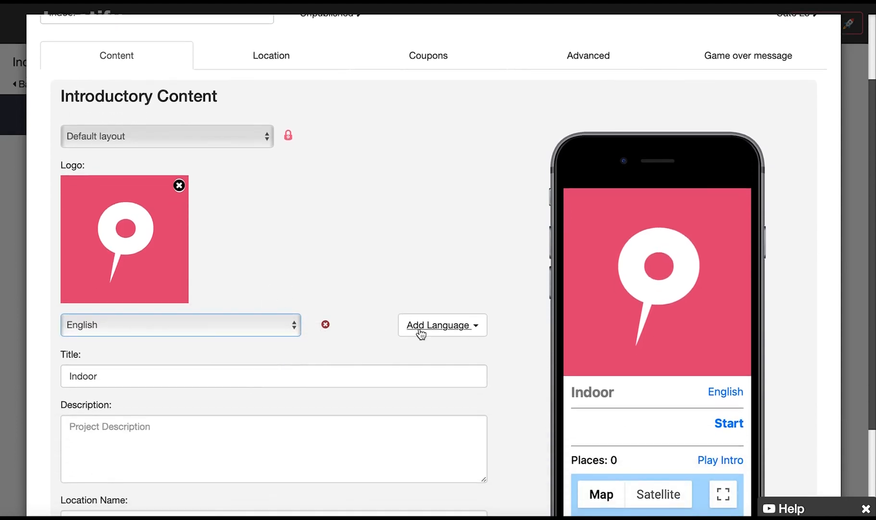
{"action": "left_click", "coordinate": [441, 325]}
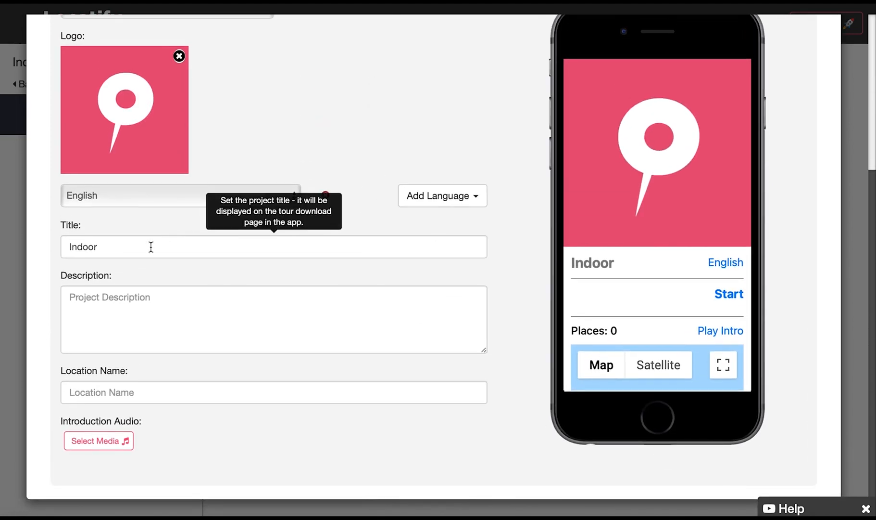
Enter the title Indoor project, a description, and the location name Our town.
{"action": "left_click", "coordinate": [274, 246]}
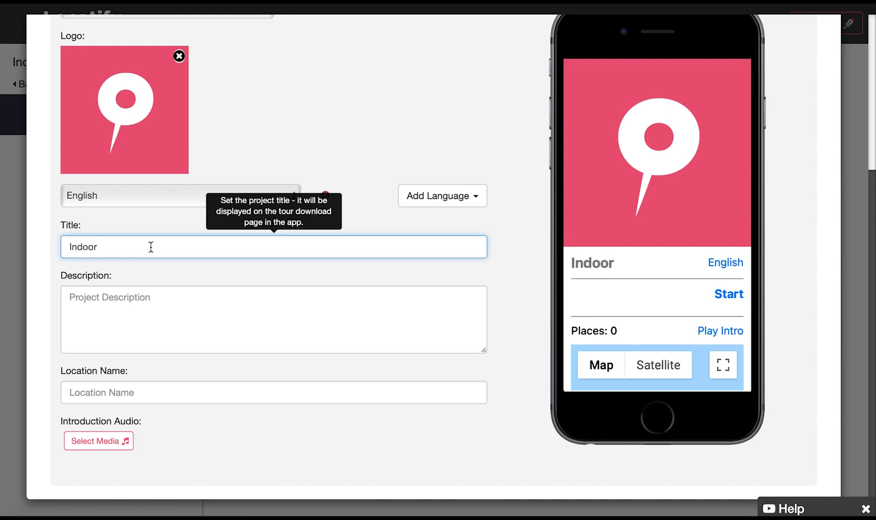
{"action": "type", "text": "project"}
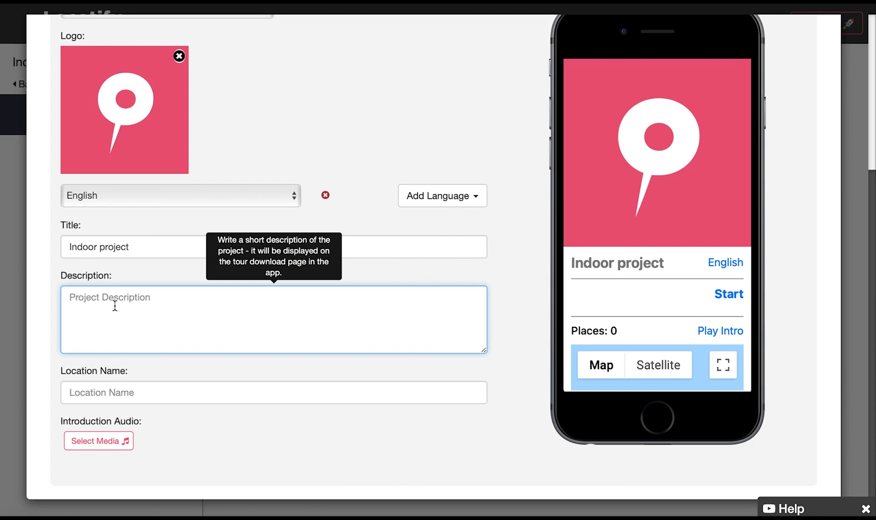
{"action": "type", "text": "Description text"}
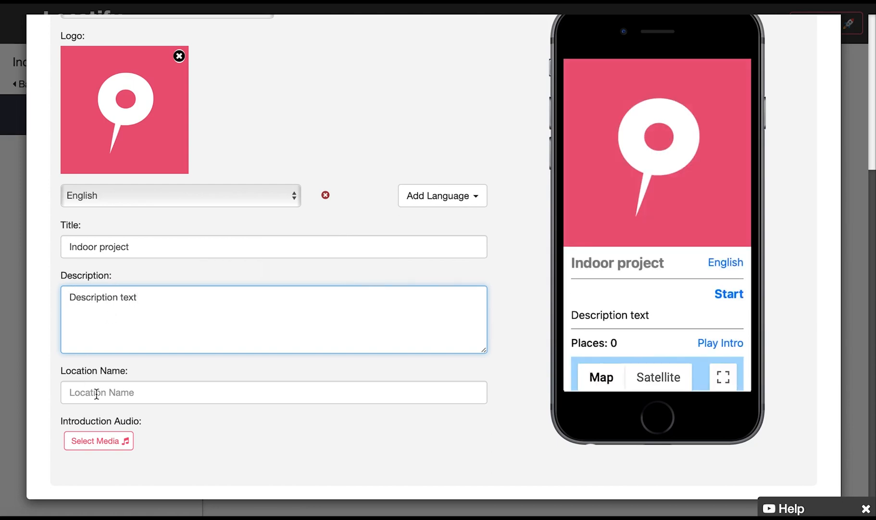
{"action": "left_click", "coordinate": [274, 391]}
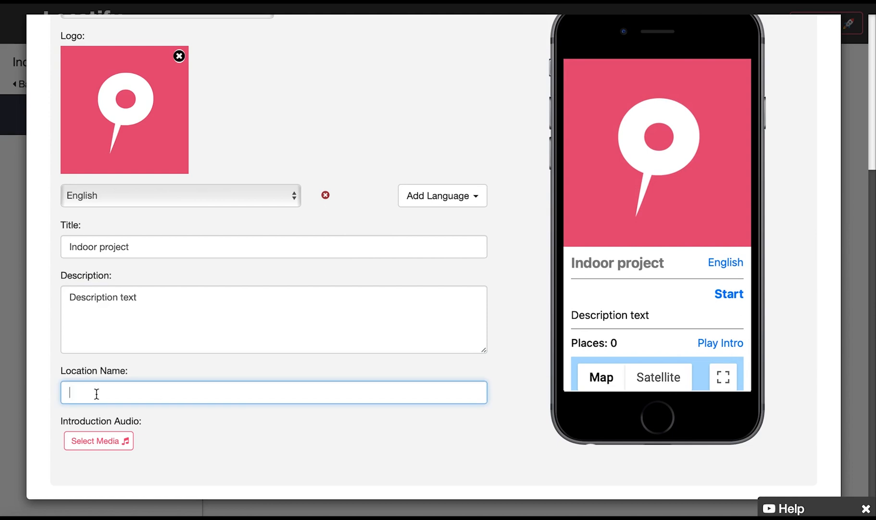
{"action": "type", "text": "Our town"}
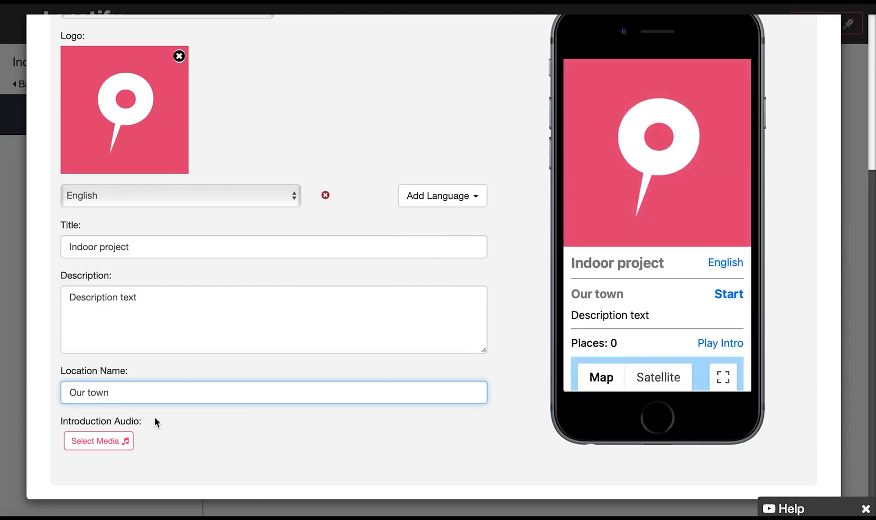
{"action": "mouse_move", "coordinate": [98, 440]}
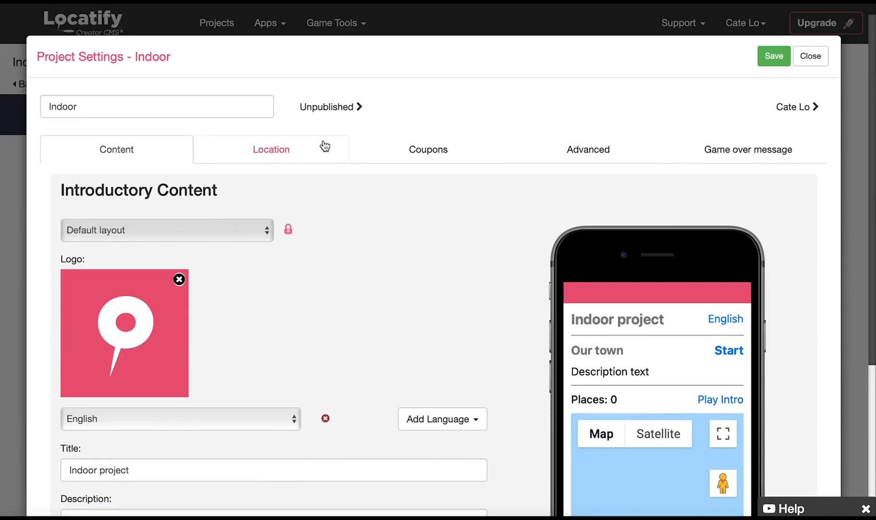
Review UWB RTLS and manual-only location options, then keep iBeacons as the positioning method.
{"action": "left_click", "coordinate": [271, 149]}
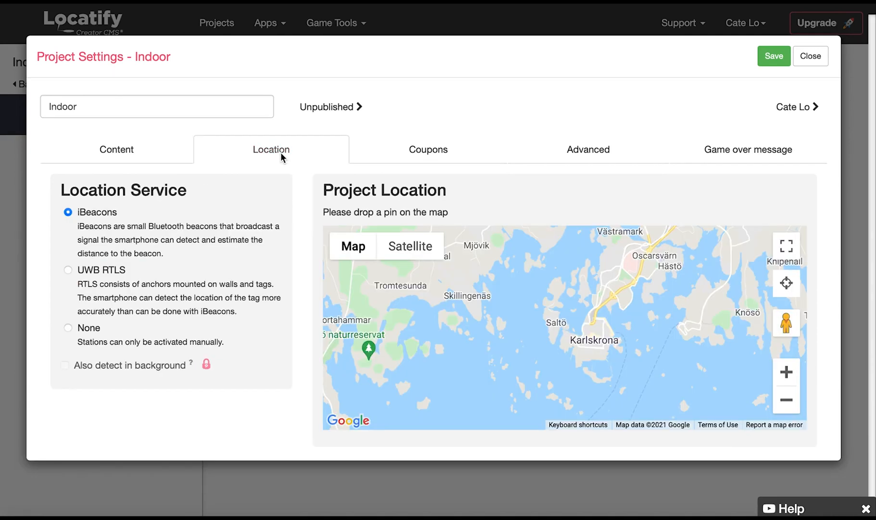
{"action": "mouse_move", "coordinate": [161, 215]}
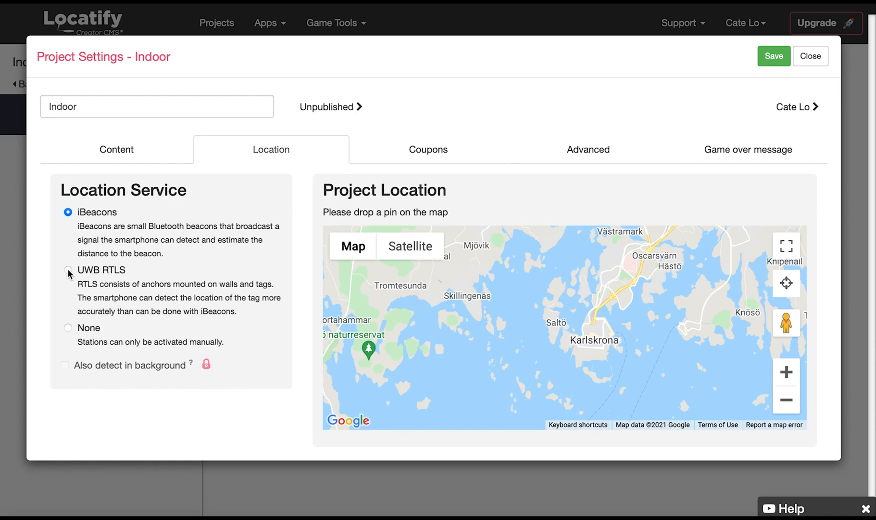
{"action": "left_click", "coordinate": [68, 275]}
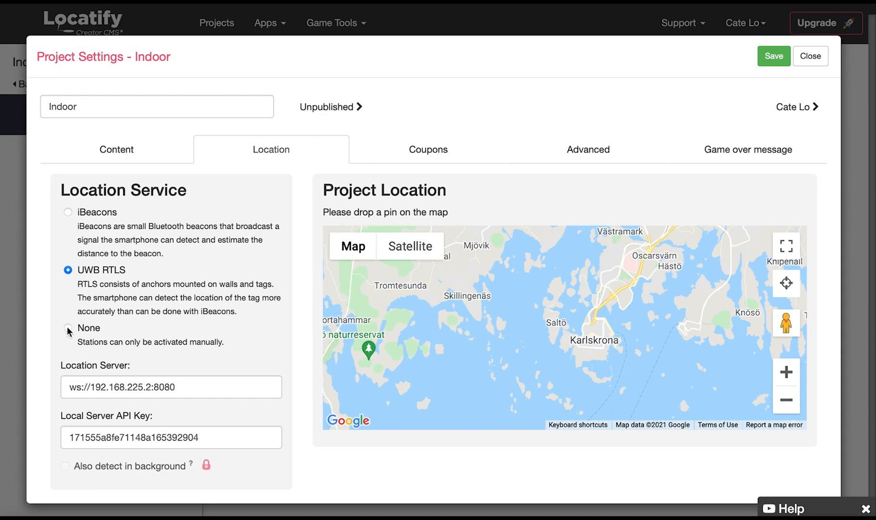
{"action": "left_click", "coordinate": [67, 331]}
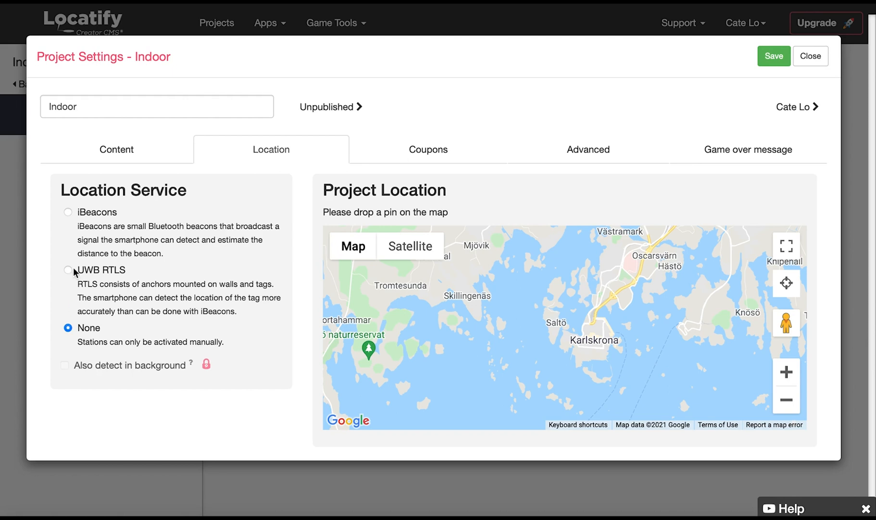
{"action": "left_click", "coordinate": [68, 211]}
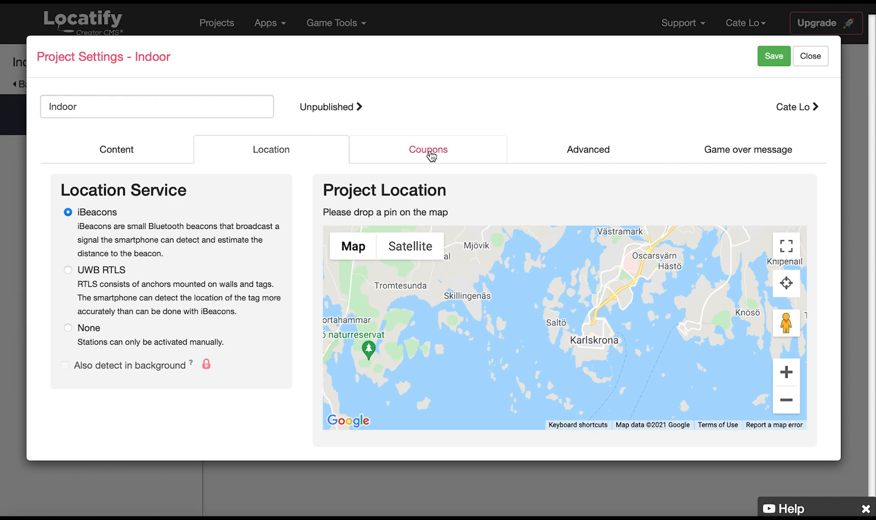
Look through the project's coupons manager.
{"action": "left_click", "coordinate": [427, 150]}
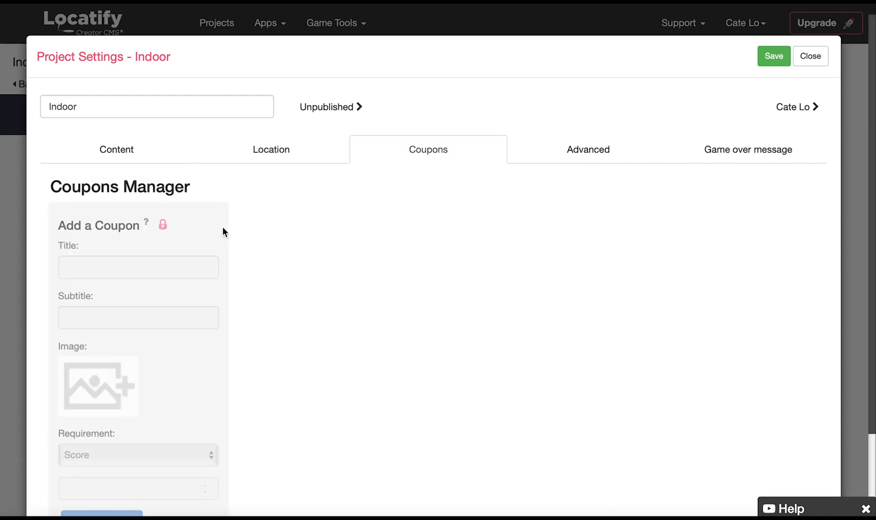
{"action": "scroll", "scroll_direction": "down", "scroll_amount": 3}
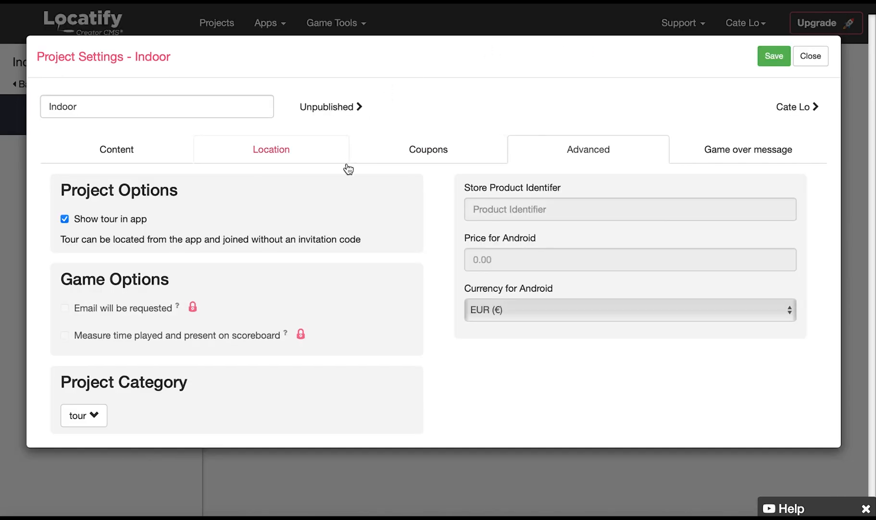
{"action": "mouse_move", "coordinate": [342, 187]}
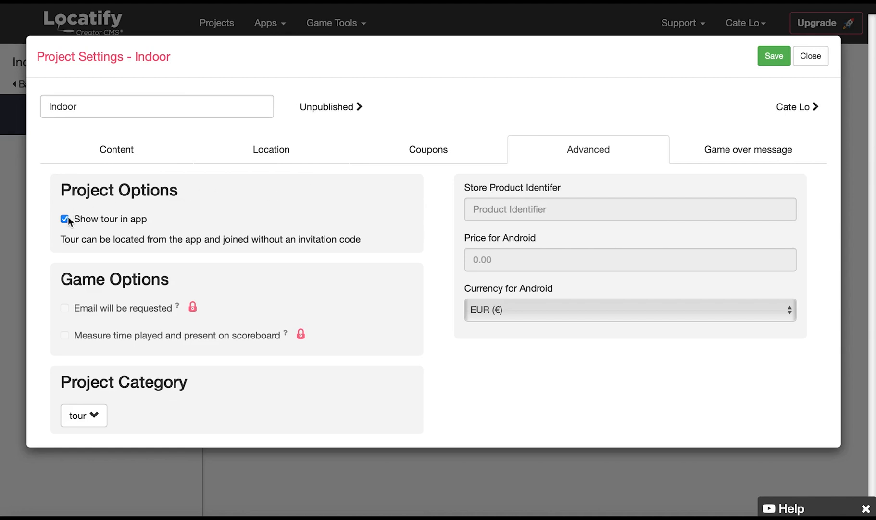
Toggle Show tour in app off and back on, keeping the project category as tour.
{"action": "left_click", "coordinate": [65, 219]}
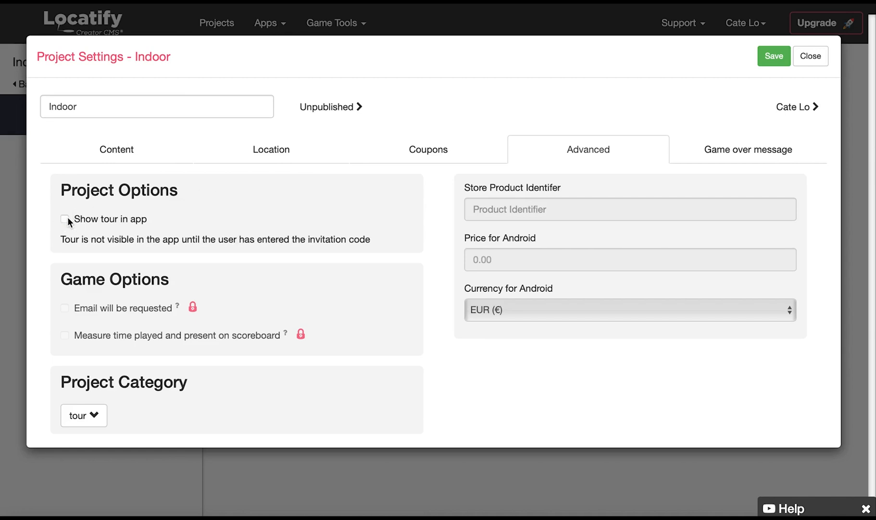
{"action": "left_click", "coordinate": [64, 218]}
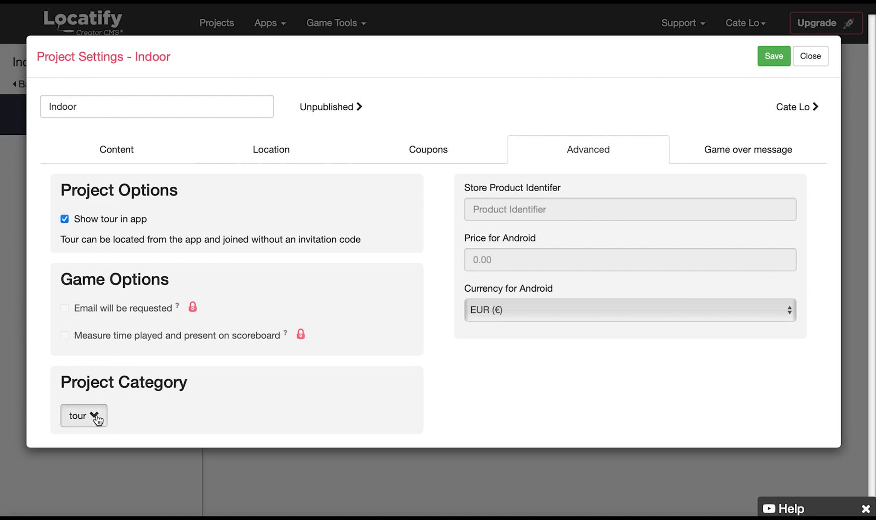
{"action": "left_click", "coordinate": [84, 415]}
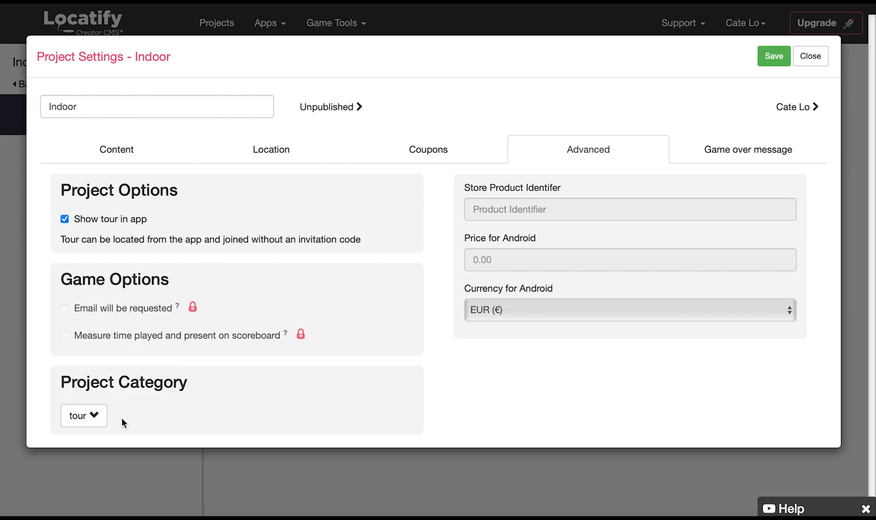
{"action": "mouse_move", "coordinate": [665, 162]}
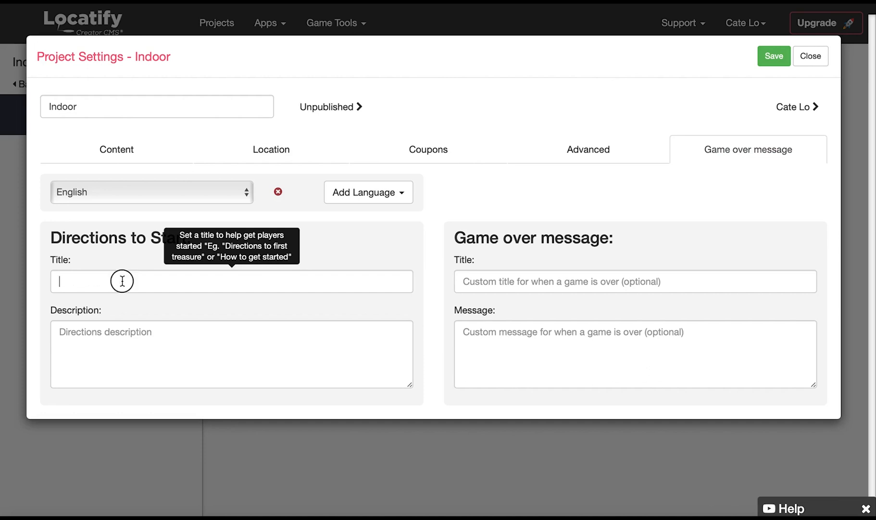
Set the directions title to Start and the game over title to End, then save the settings.
{"action": "type", "text": "Start"}
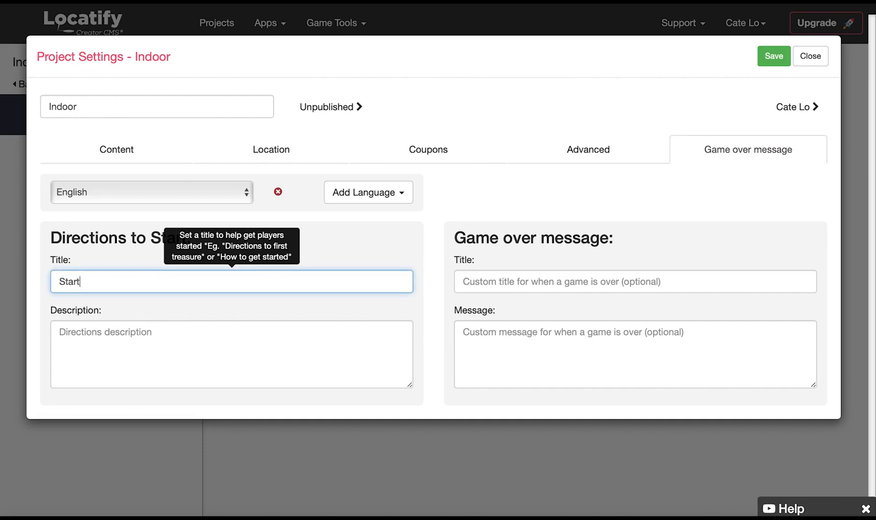
{"action": "left_click", "coordinate": [634, 281]}
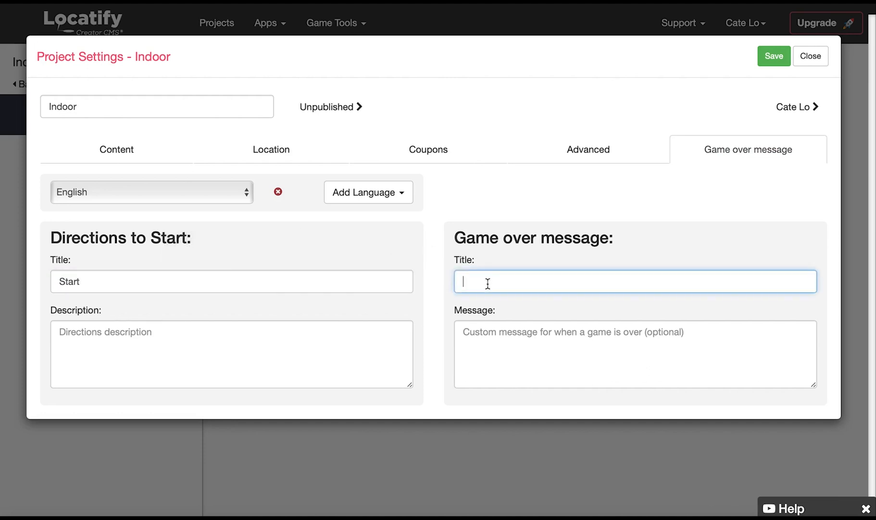
{"action": "type", "text": "End"}
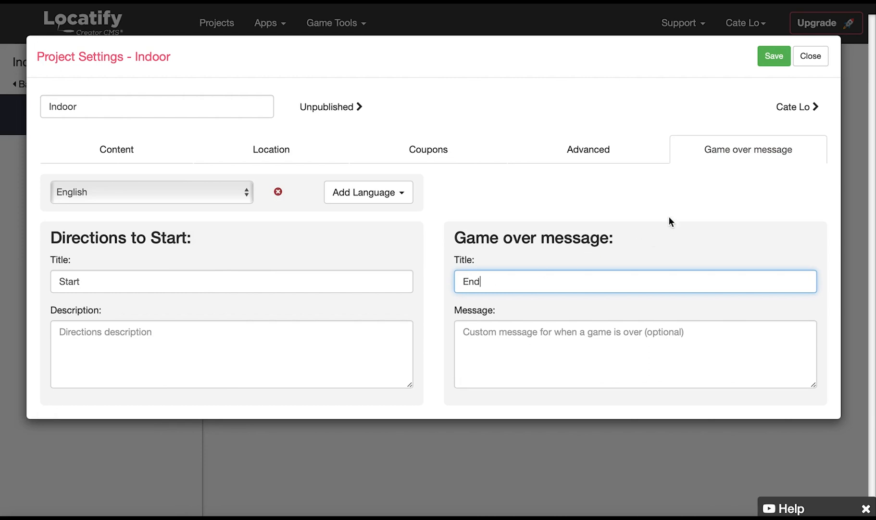
{"action": "mouse_move", "coordinate": [679, 207]}
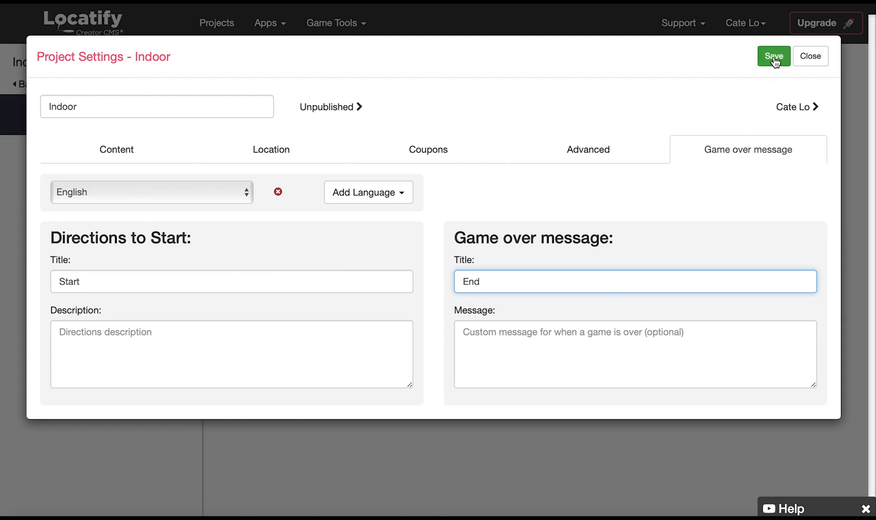
{"action": "left_click", "coordinate": [773, 56]}
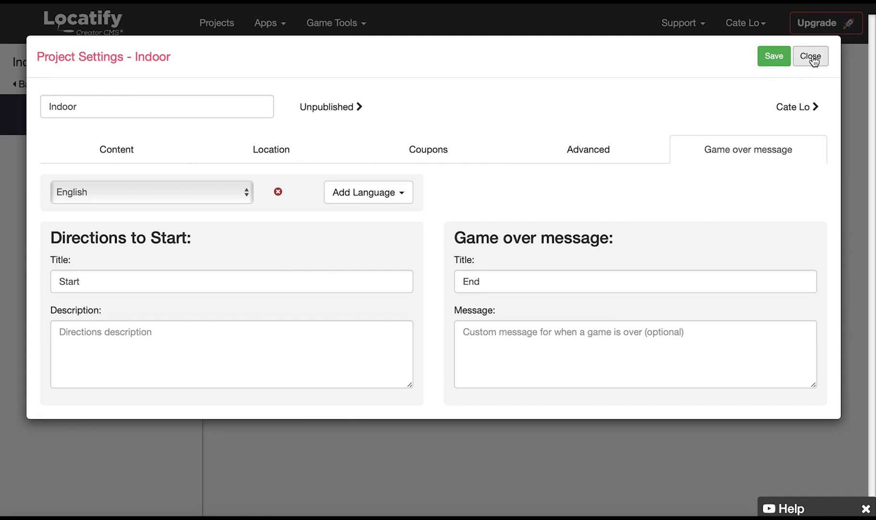
Close the project settings and add a first floor to the project.
{"action": "left_click", "coordinate": [810, 56]}
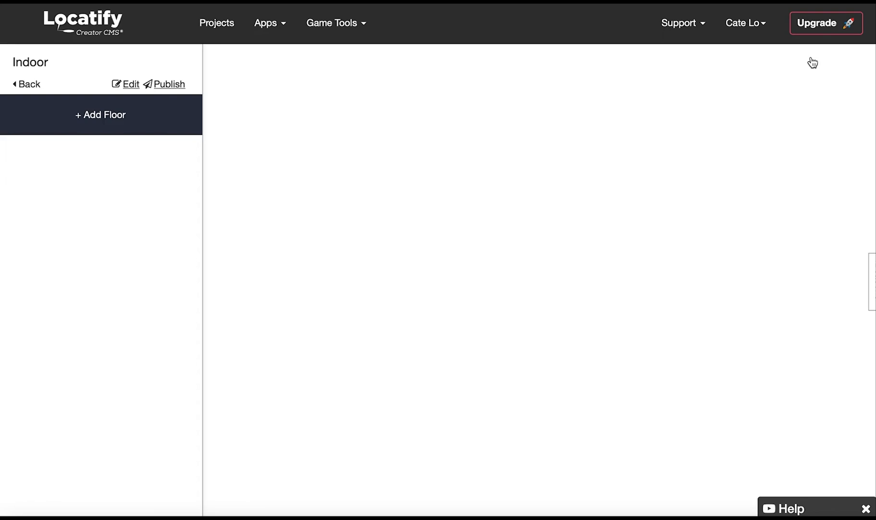
{"action": "mouse_move", "coordinate": [171, 163]}
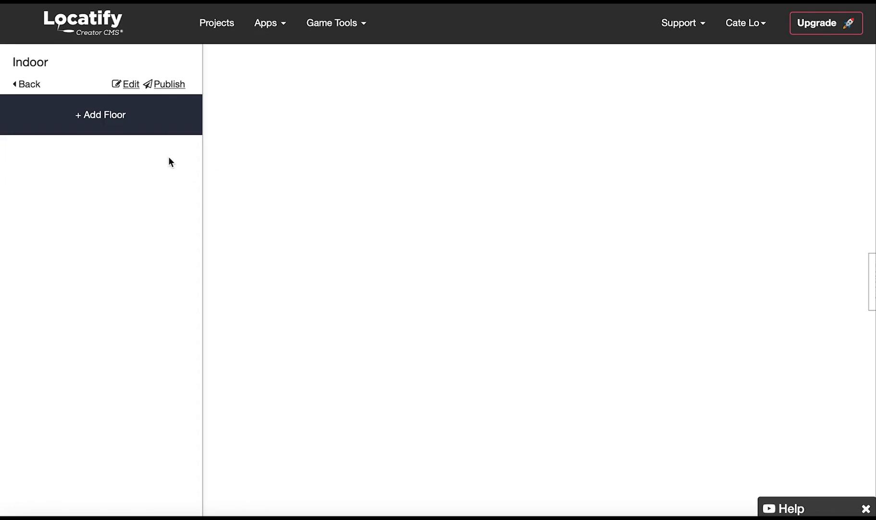
{"action": "left_click", "coordinate": [101, 114]}
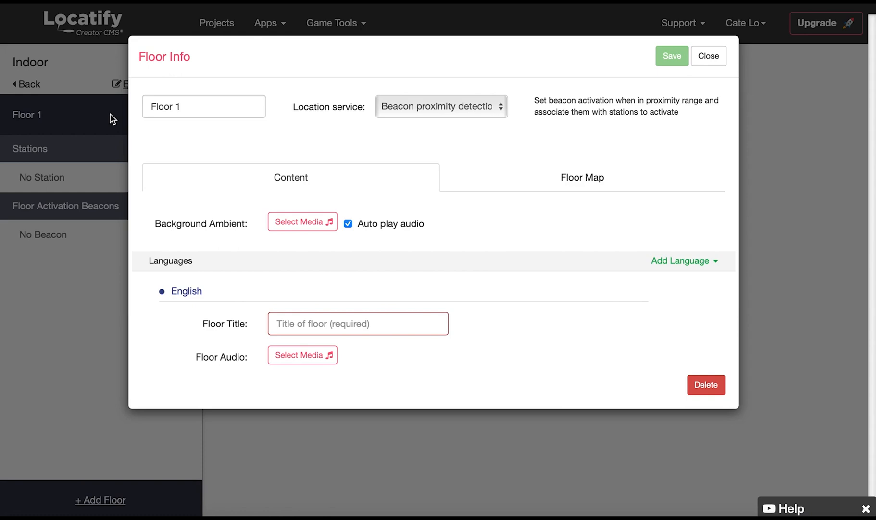
{"action": "mouse_move", "coordinate": [165, 107]}
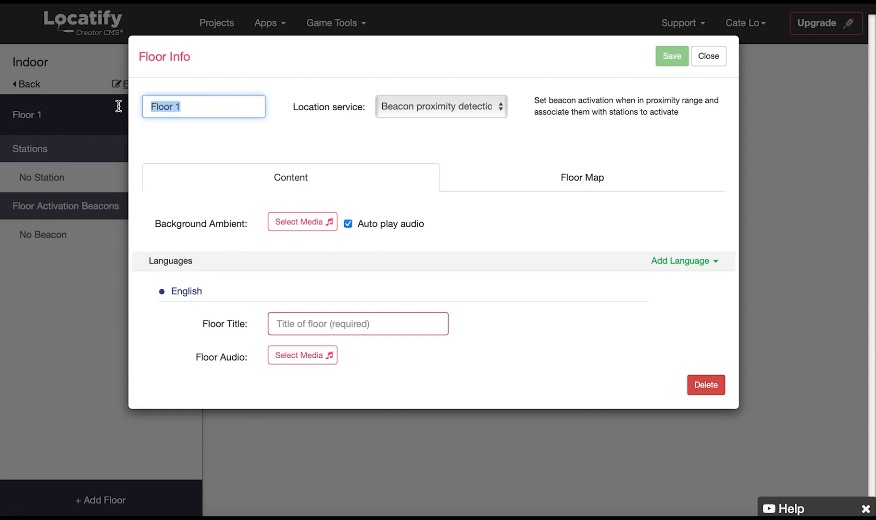
Name the floor Ground floor and give it the English floor title Ground floor.
{"action": "type", "text": "Ground"}
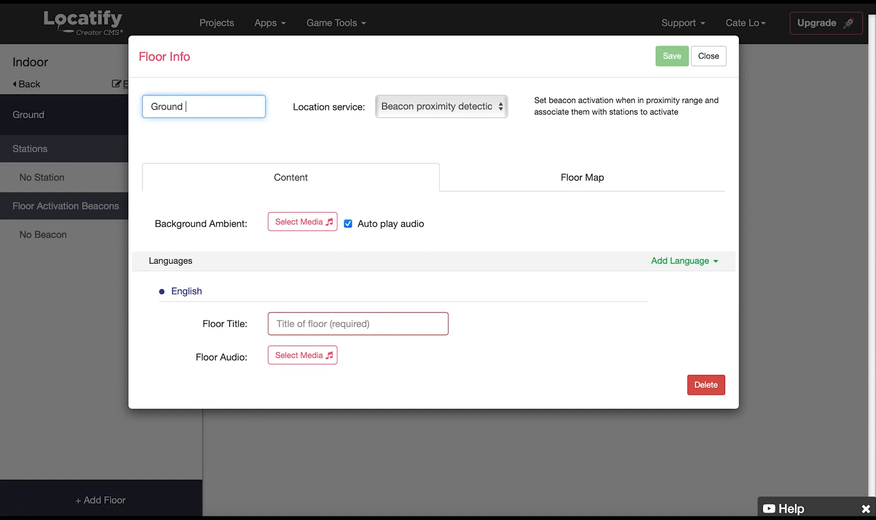
{"action": "type", "text": "floor"}
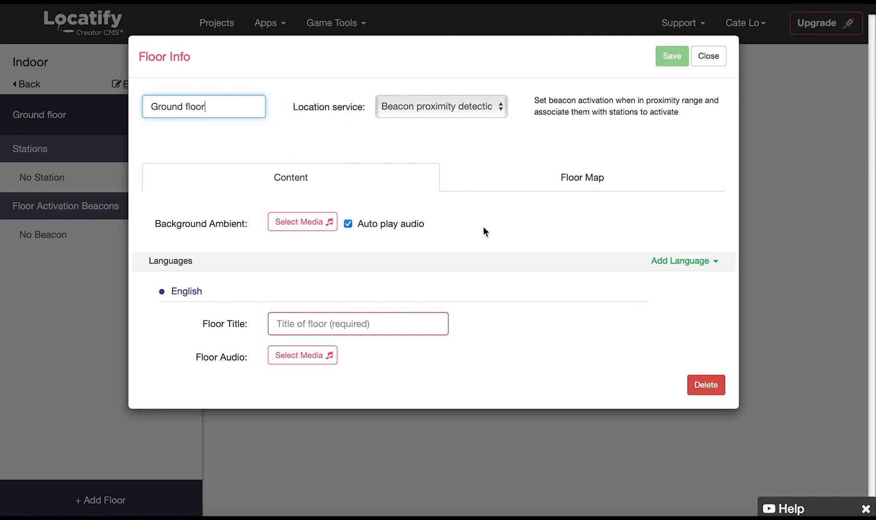
{"action": "mouse_move", "coordinate": [302, 222]}
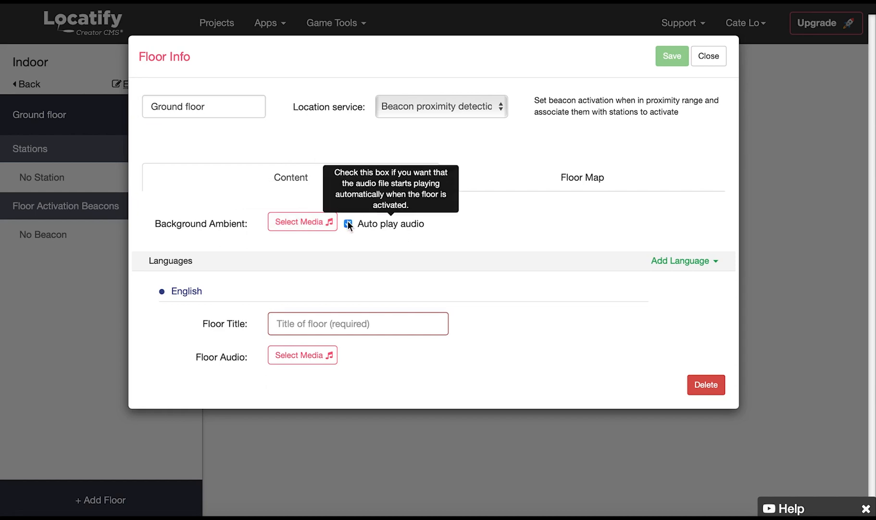
{"action": "left_click", "coordinate": [677, 260]}
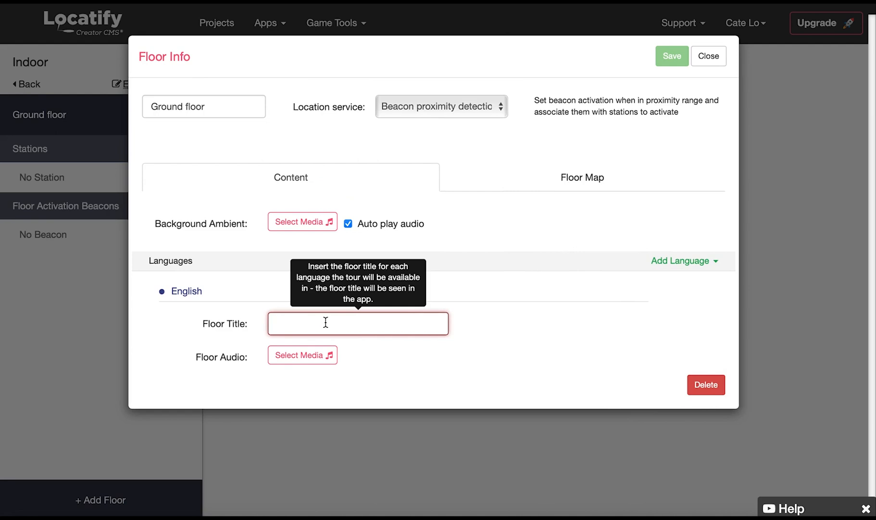
{"action": "type", "text": "G"}
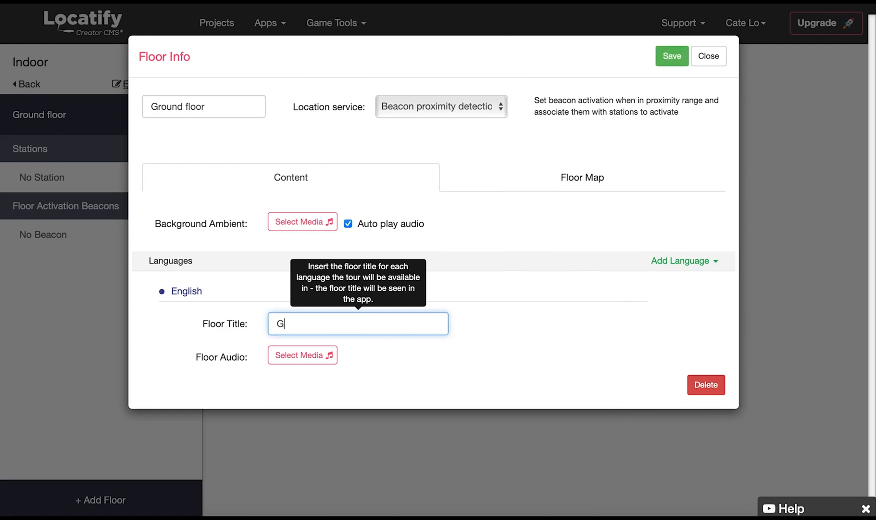
{"action": "type", "text": "round floor"}
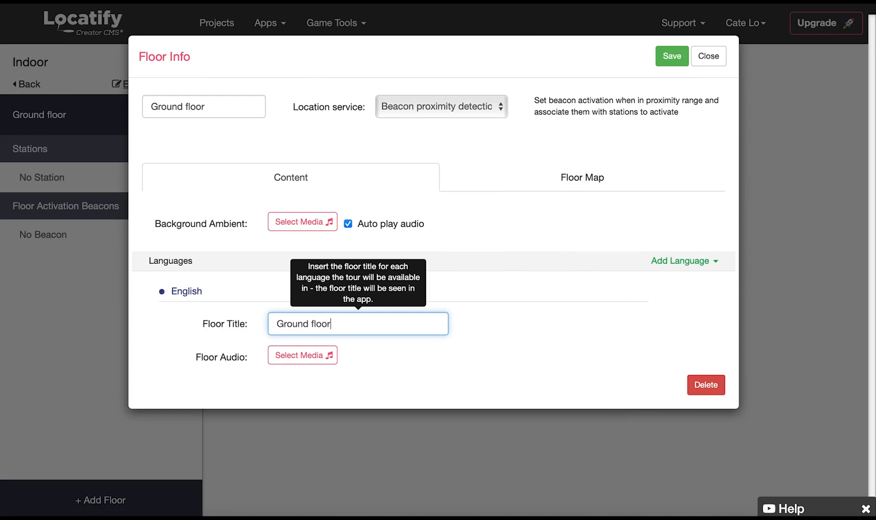
{"action": "mouse_move", "coordinate": [302, 355]}
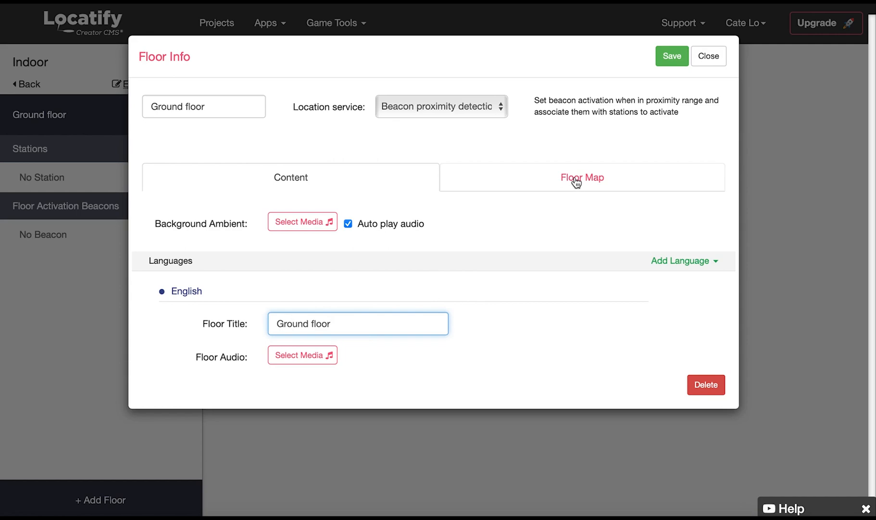
Enable floor map graphics with floorplan.png and set the map size to 15 by 30 meters.
{"action": "left_click", "coordinate": [582, 177]}
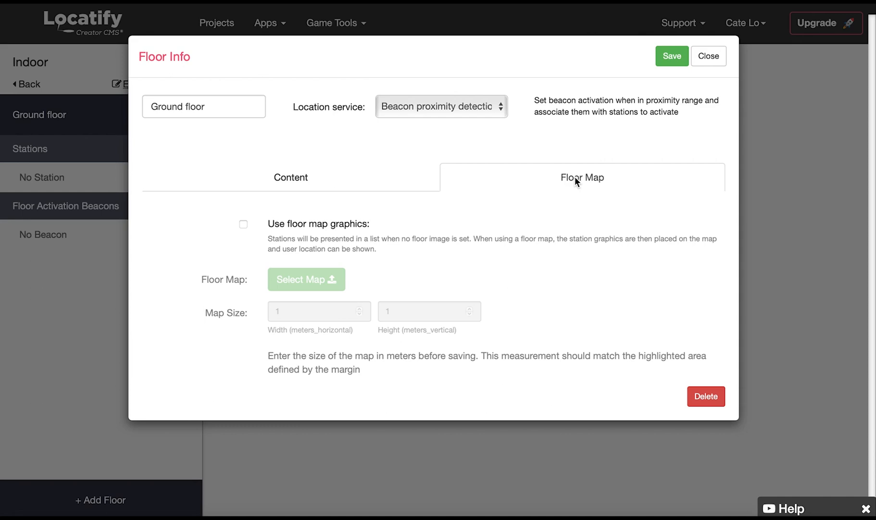
{"action": "mouse_move", "coordinate": [305, 208]}
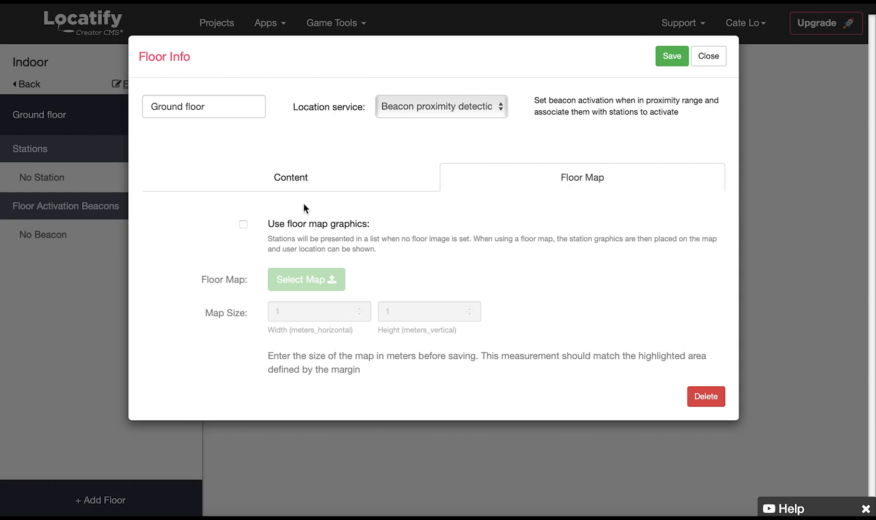
{"action": "left_click", "coordinate": [243, 224]}
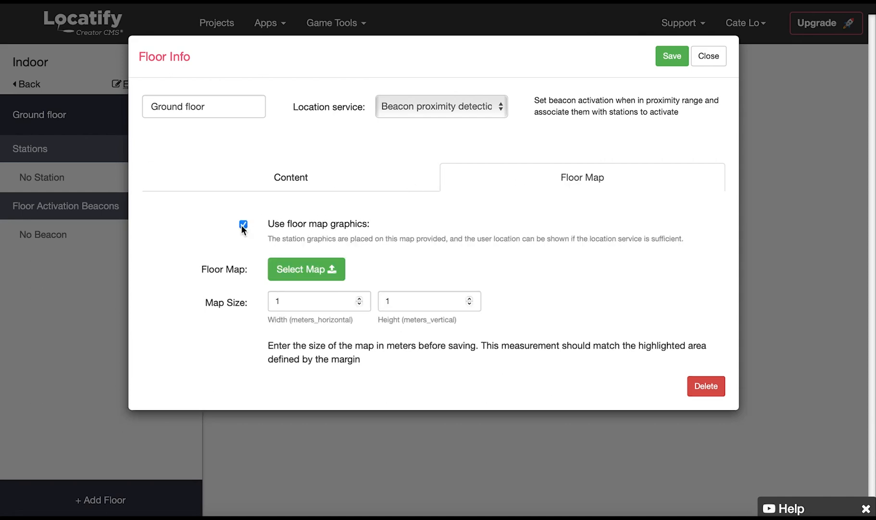
{"action": "mouse_move", "coordinate": [333, 272]}
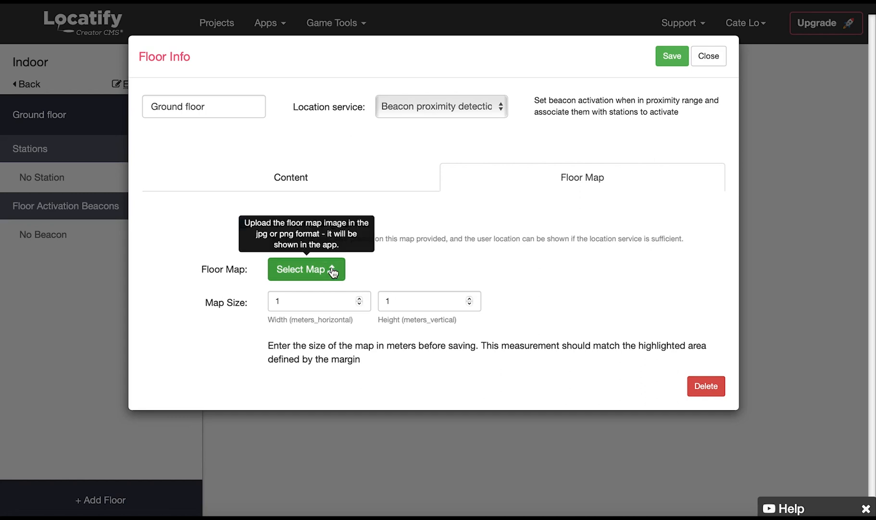
{"action": "left_click", "coordinate": [306, 270]}
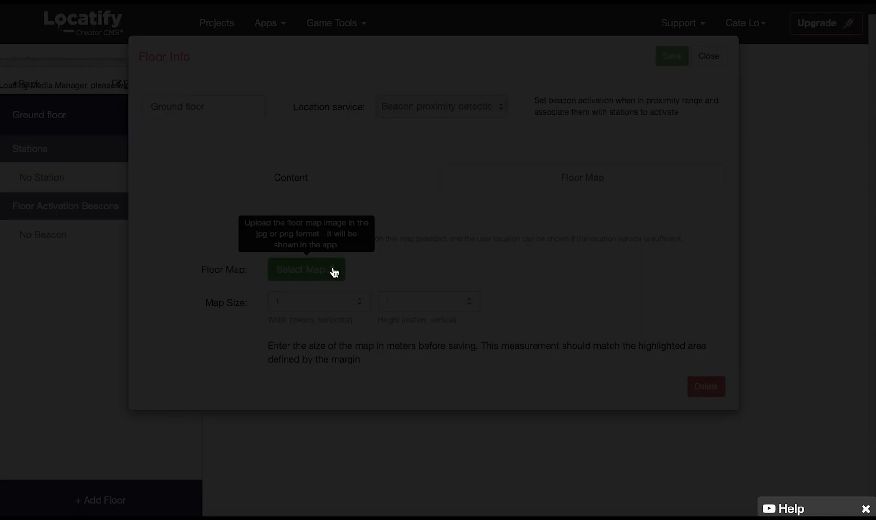
{"action": "left_click", "coordinate": [306, 270]}
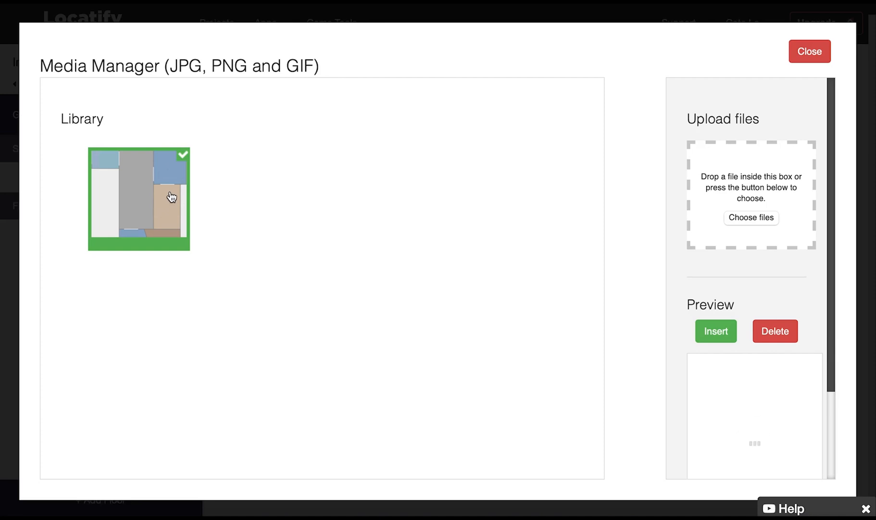
{"action": "left_click", "coordinate": [716, 331]}
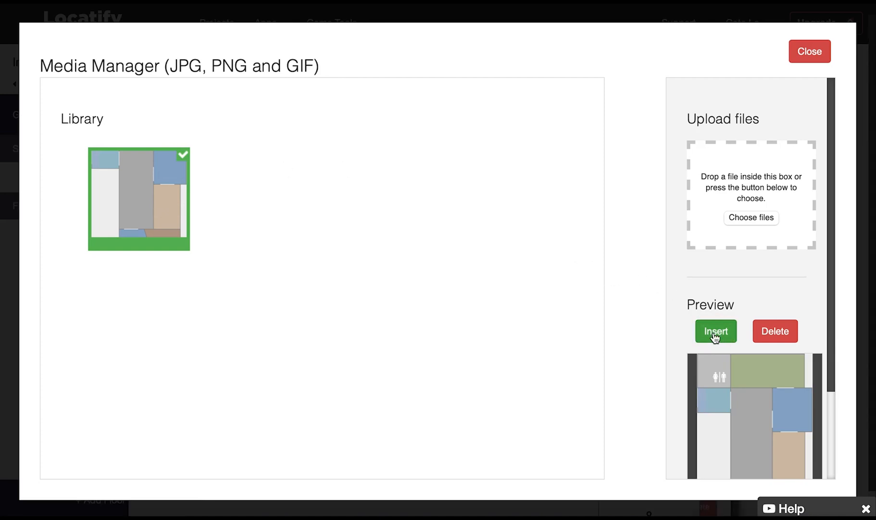
{"action": "left_click", "coordinate": [716, 331]}
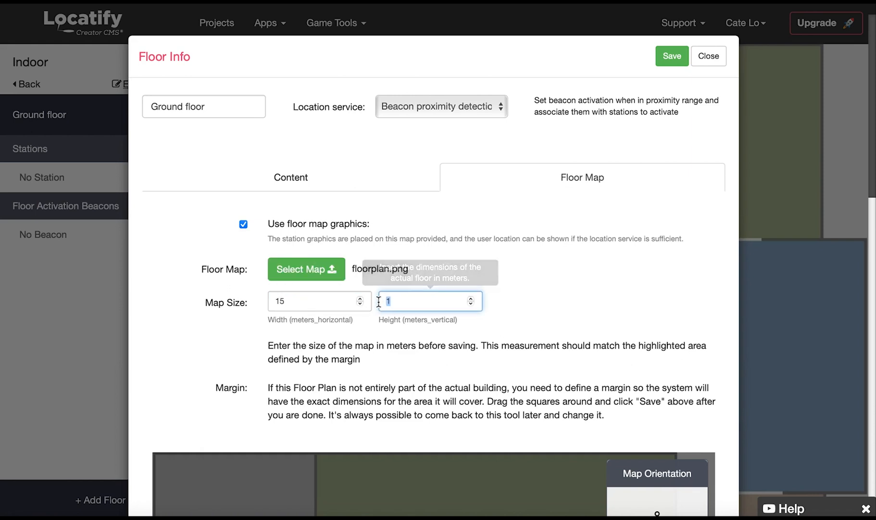
{"action": "type", "text": "30"}
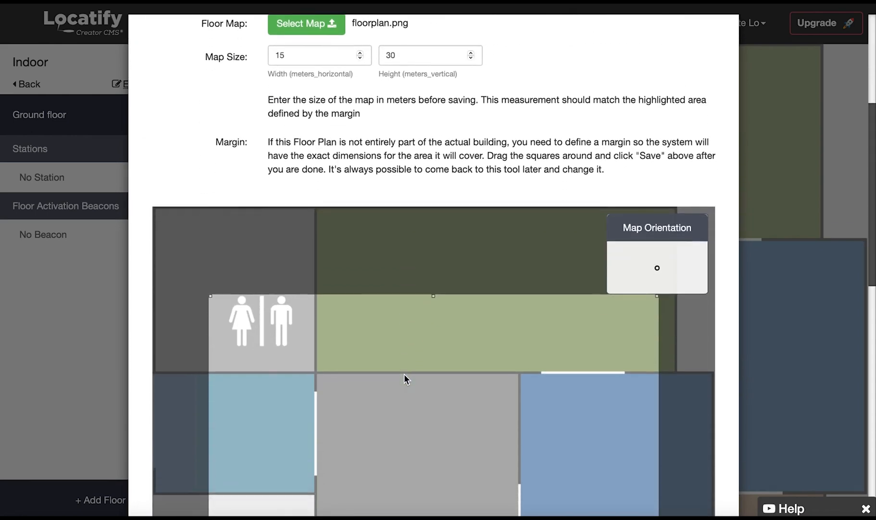
{"action": "scroll", "scroll_direction": "down", "scroll_amount": 3}
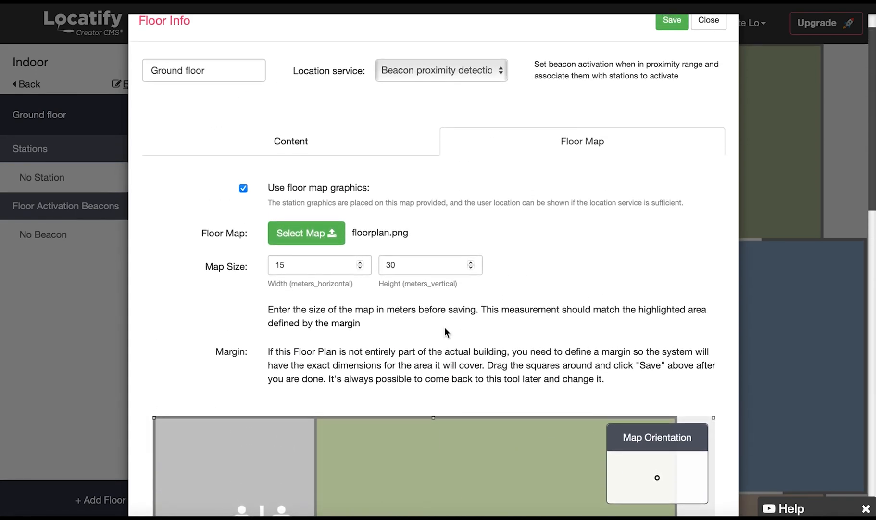
{"action": "mouse_move", "coordinate": [562, 184]}
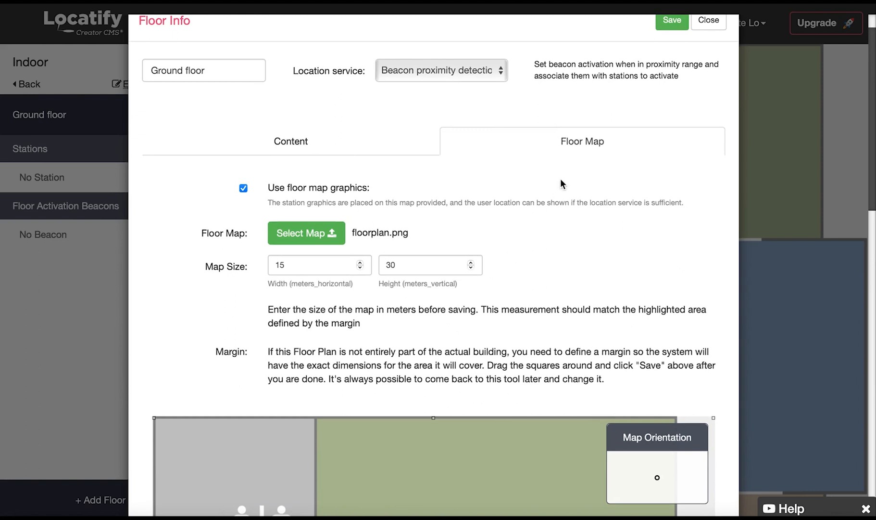
Save and close the Ground floor details, returning to the floor map.
{"action": "left_click", "coordinate": [672, 21]}
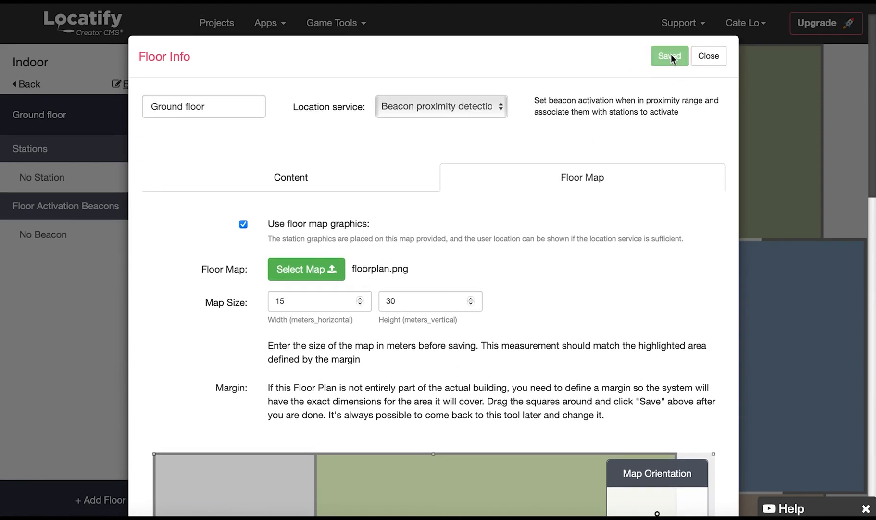
{"action": "left_click", "coordinate": [668, 56]}
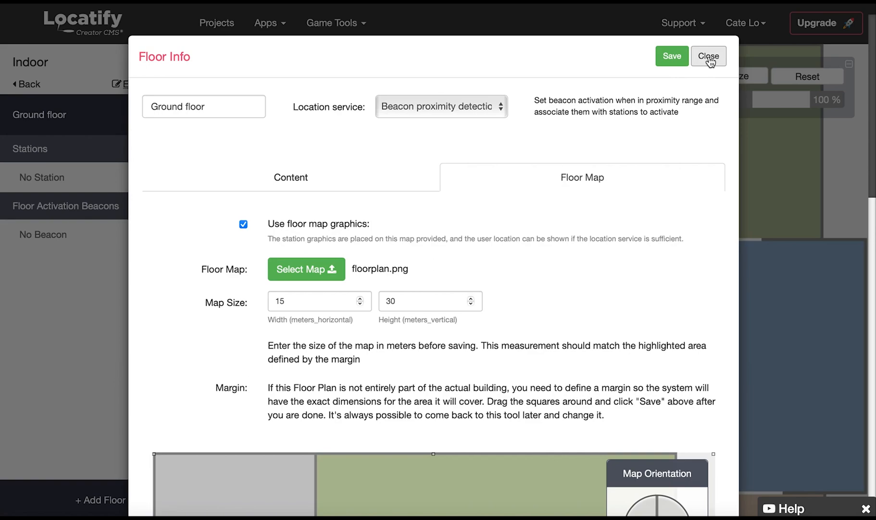
{"action": "left_click", "coordinate": [709, 56]}
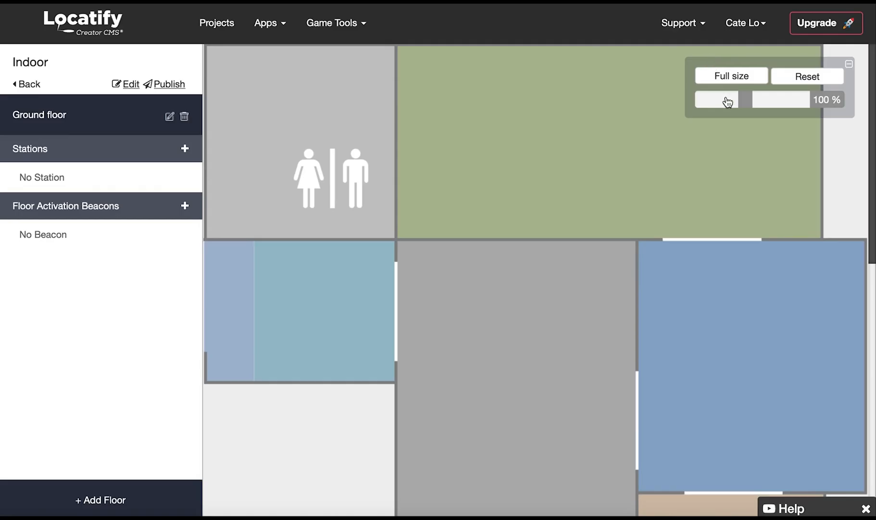
{"action": "scroll", "scroll_direction": "down", "scroll_amount": 3}
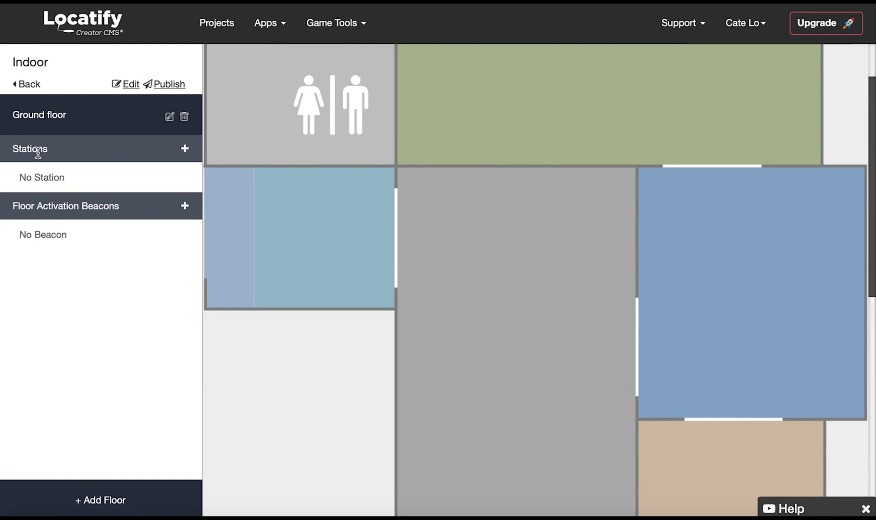
{"action": "mouse_move", "coordinate": [185, 149]}
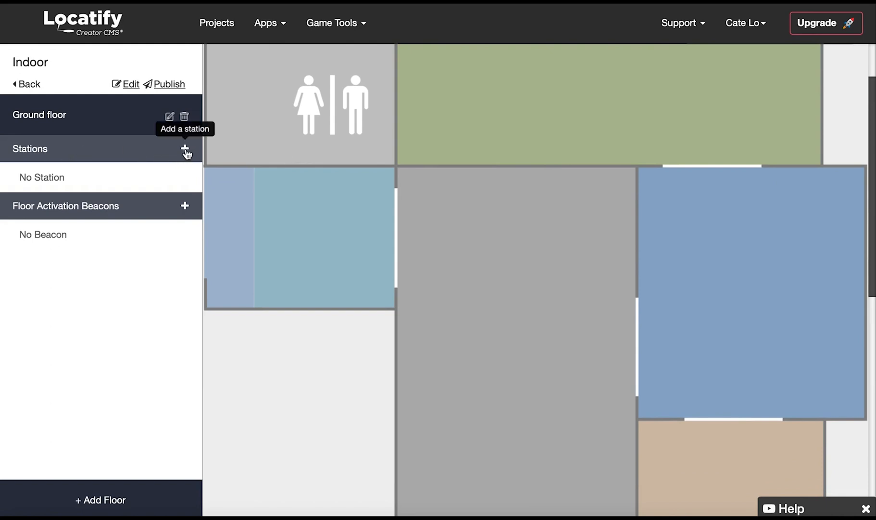
Add Station 1 and stretch its area over the large blue room on the right.
{"action": "left_click", "coordinate": [185, 149]}
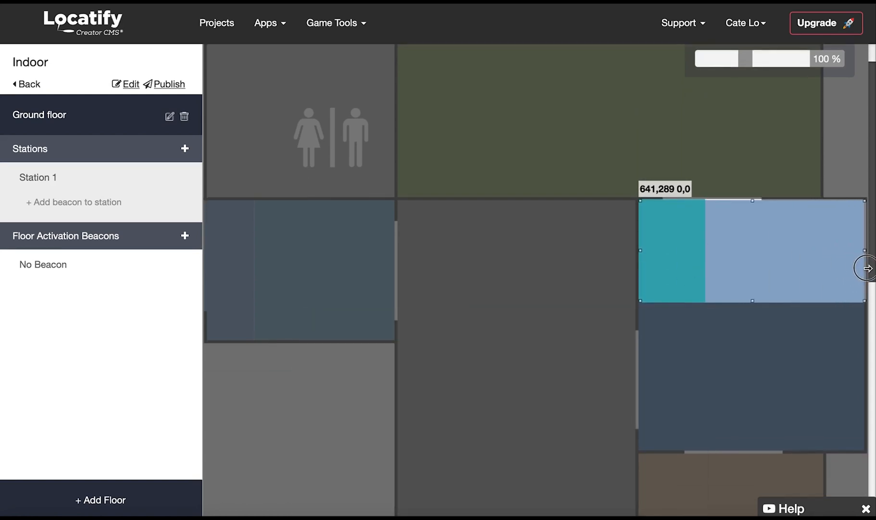
{"action": "left_click", "coordinate": [751, 249]}
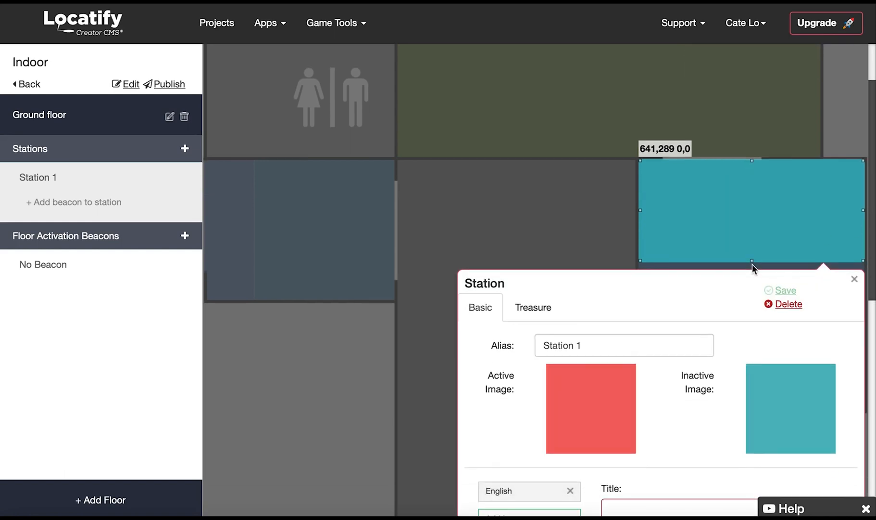
{"action": "left_click_drag", "start_coordinate": [751, 267], "coordinate": [745, 411]}
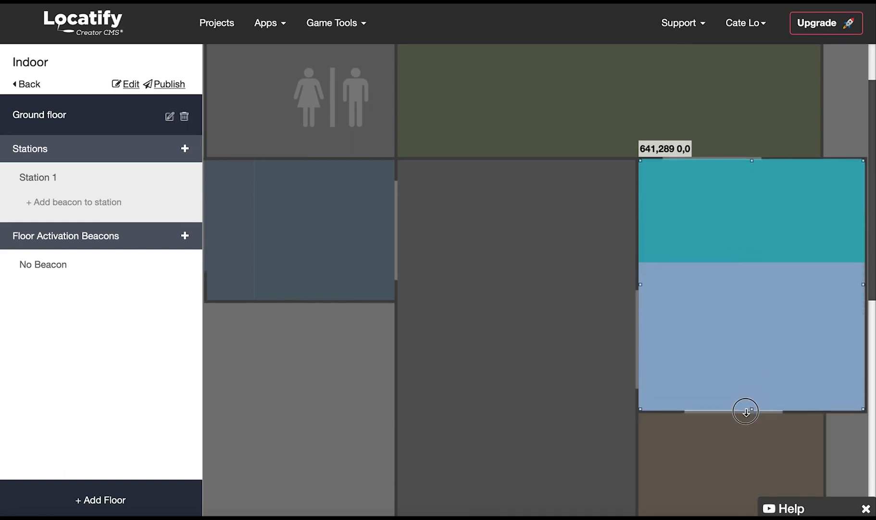
Enter 'Local history' as alias and title, 'Our town' as description, leaving Auto popup off.
{"action": "left_click", "coordinate": [749, 210]}
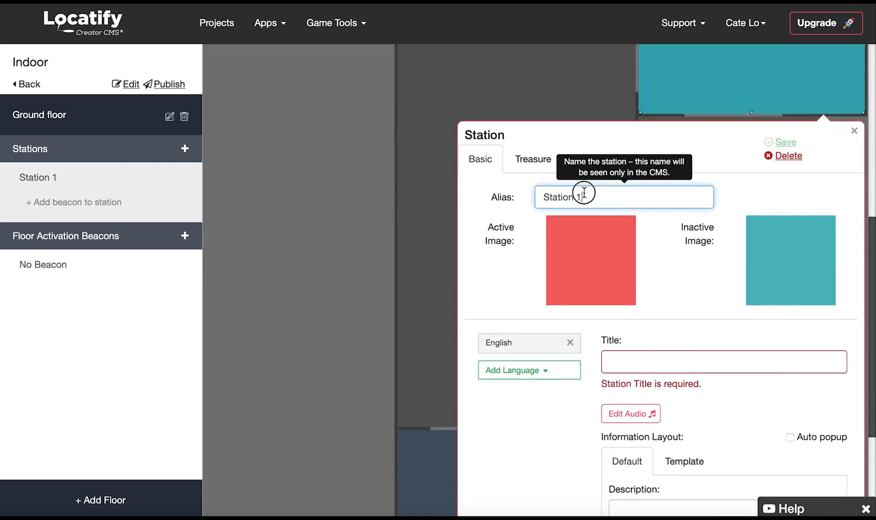
{"action": "type", "text": "Local history"}
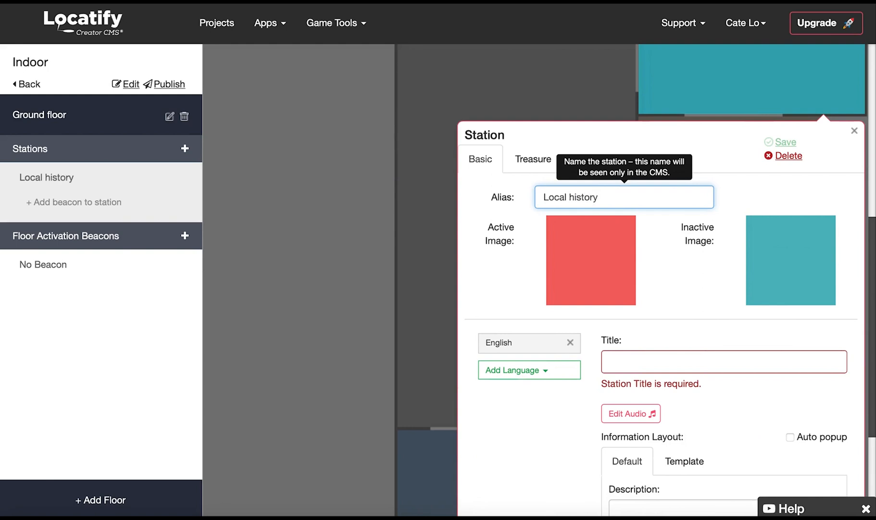
{"action": "mouse_move", "coordinate": [579, 252]}
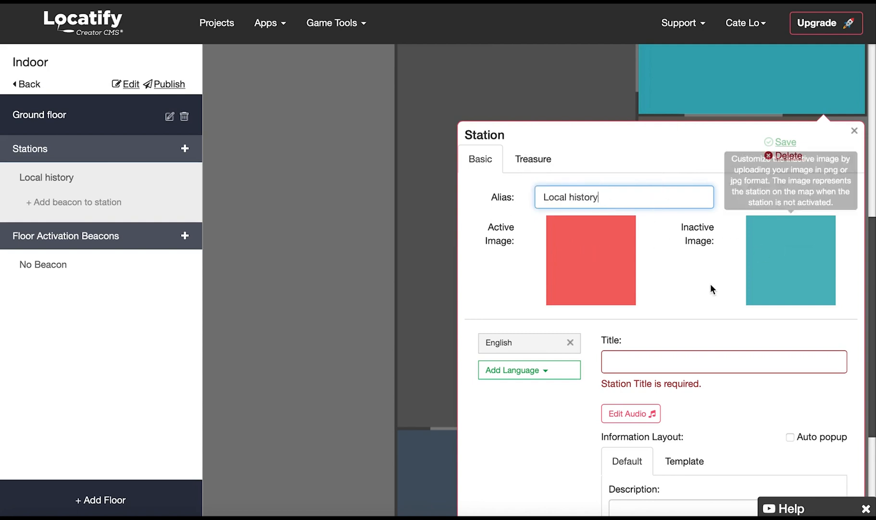
{"action": "type", "text": "Local"}
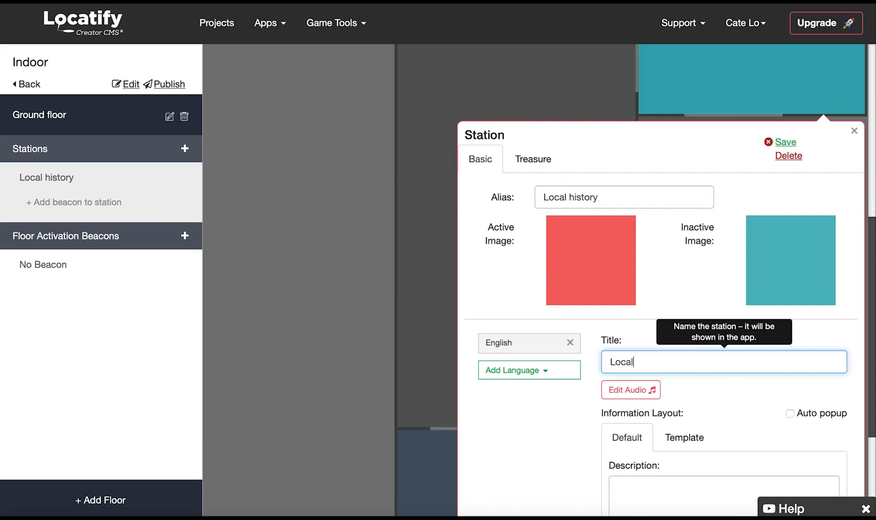
{"action": "type", "text": "history"}
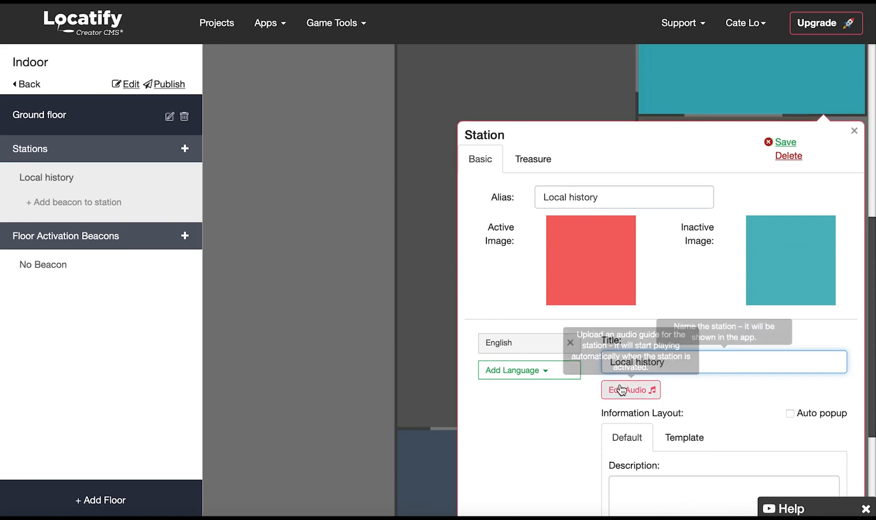
{"action": "mouse_move", "coordinate": [630, 390]}
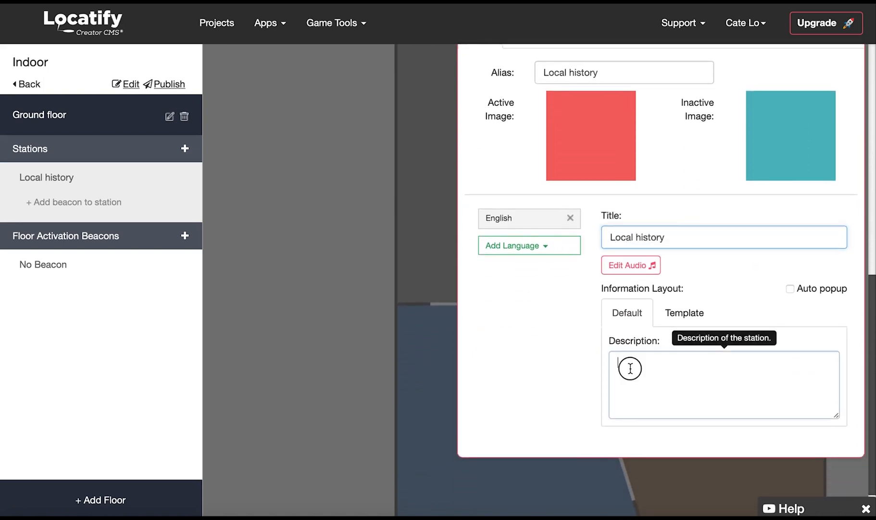
{"action": "type", "text": "Our town"}
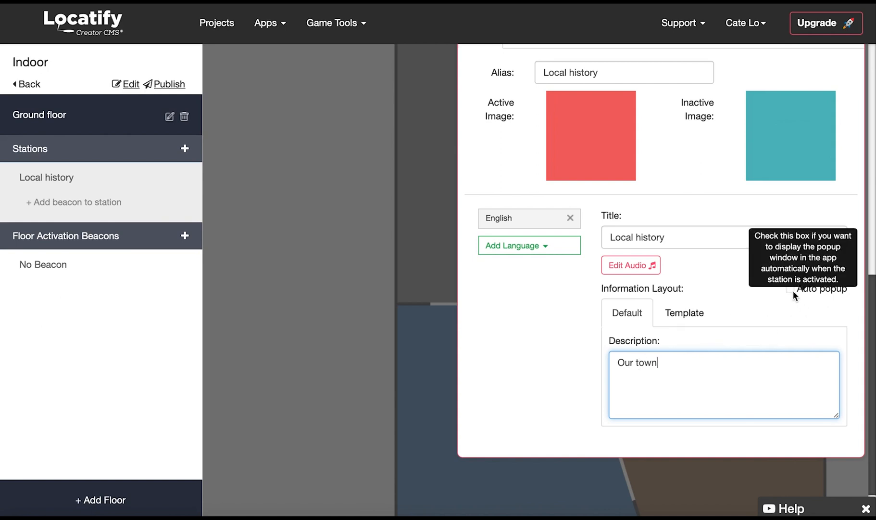
{"action": "left_click", "coordinate": [791, 290]}
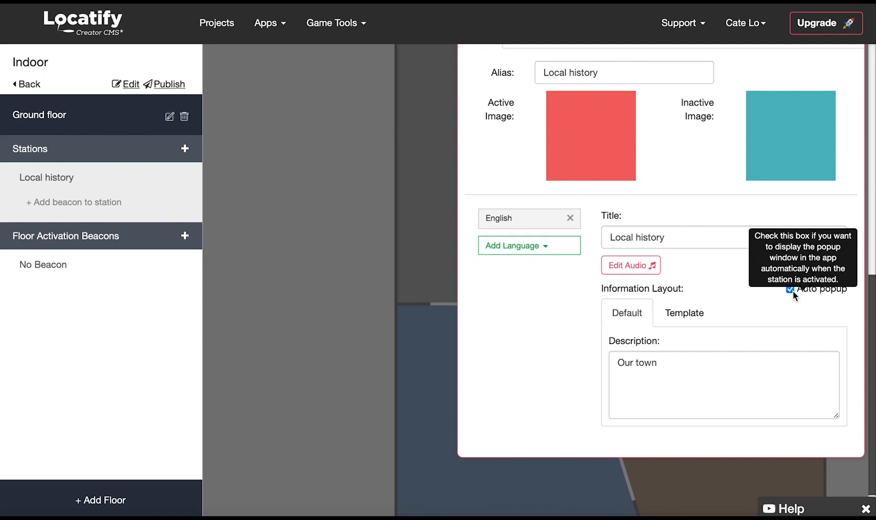
{"action": "left_click", "coordinate": [789, 289]}
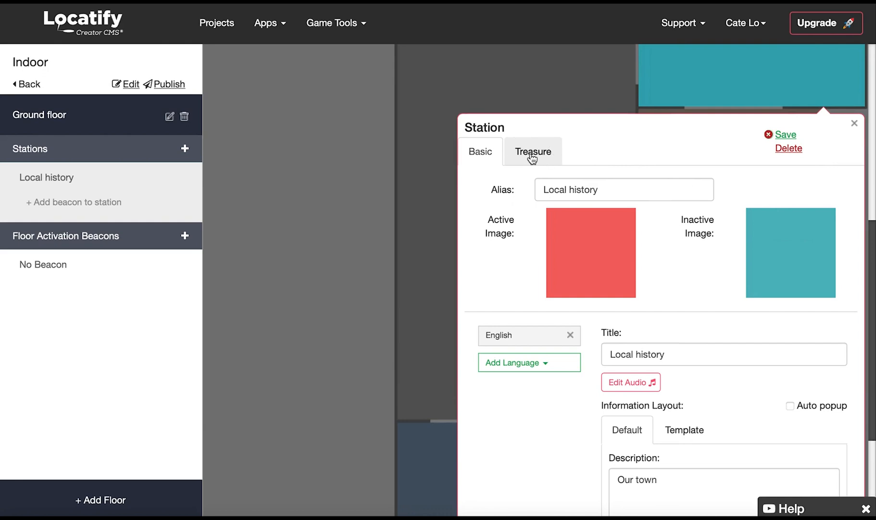
On the Treasure tab set the score to 10 and mark the station as a locked treasure.
{"action": "left_click", "coordinate": [533, 151]}
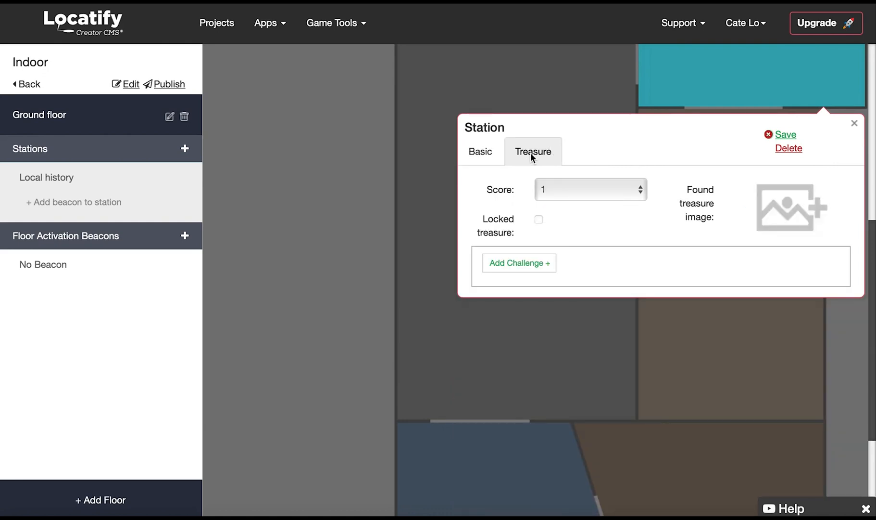
{"action": "mouse_move", "coordinate": [598, 197]}
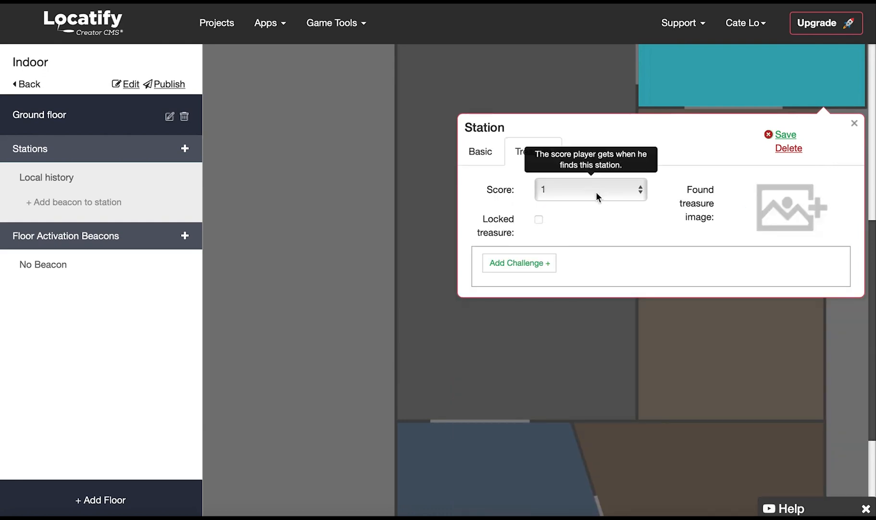
{"action": "left_click", "coordinate": [590, 189]}
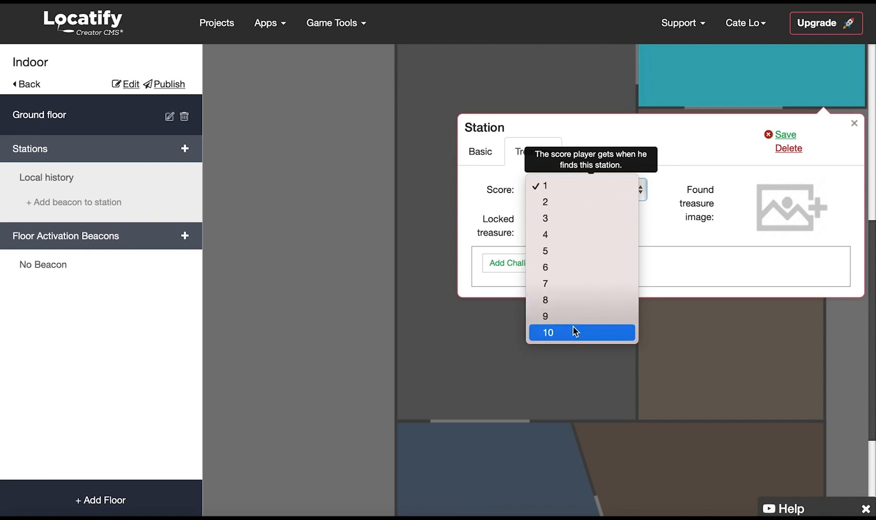
{"action": "left_click", "coordinate": [547, 332]}
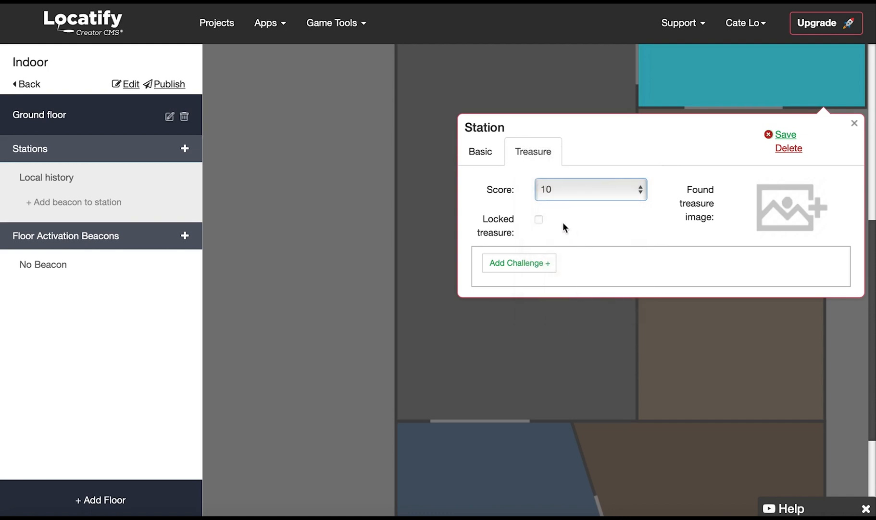
{"action": "mouse_move", "coordinate": [538, 219]}
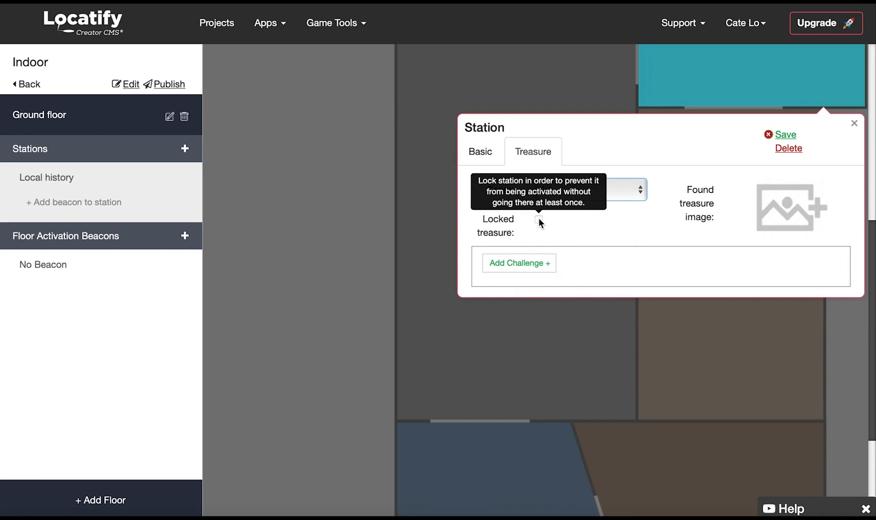
{"action": "left_click", "coordinate": [538, 218]}
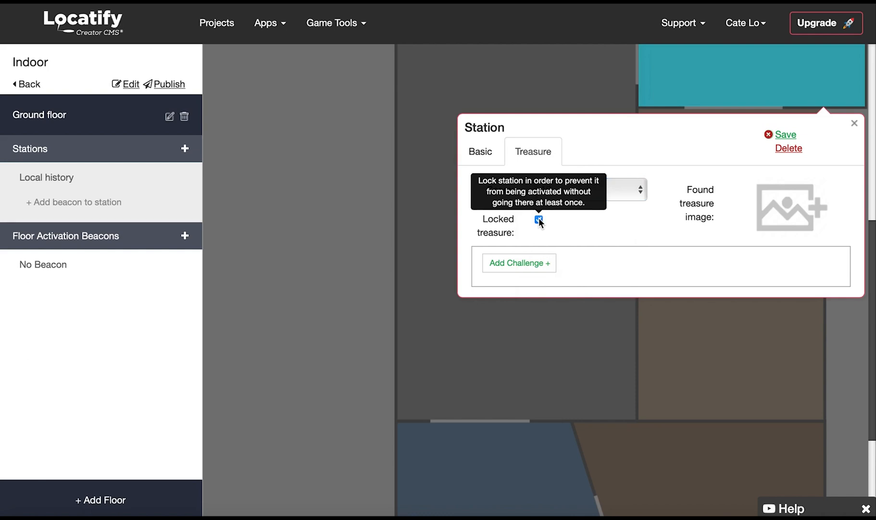
{"action": "left_click", "coordinate": [537, 219]}
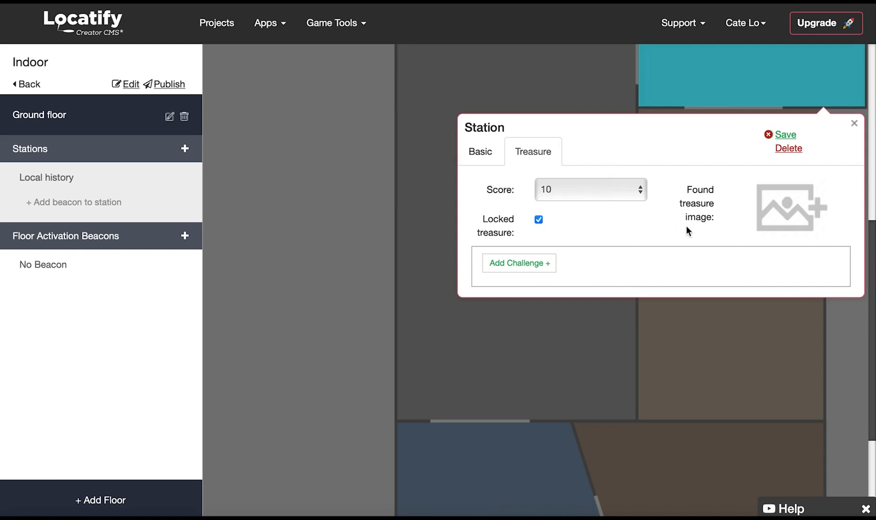
{"action": "mouse_move", "coordinate": [787, 207]}
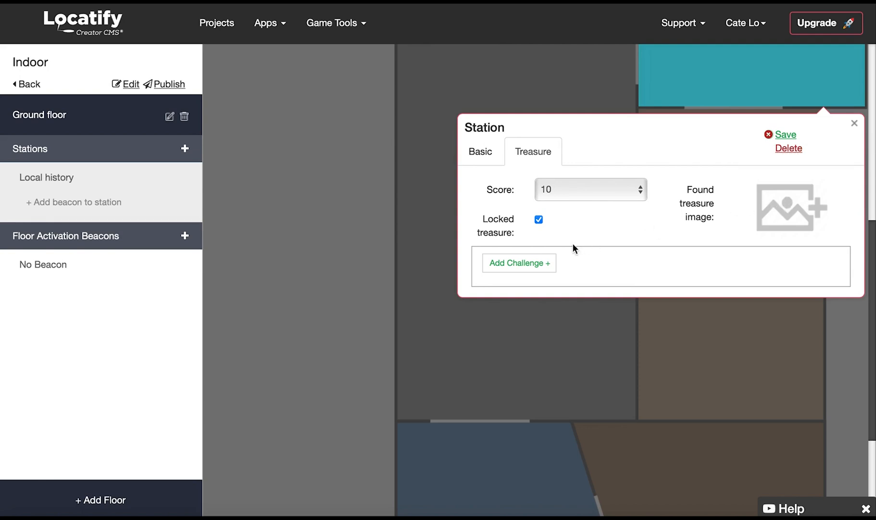
Add a Default Memory game challenge with score 10 and Medium difficulty.
{"action": "left_click", "coordinate": [518, 263]}
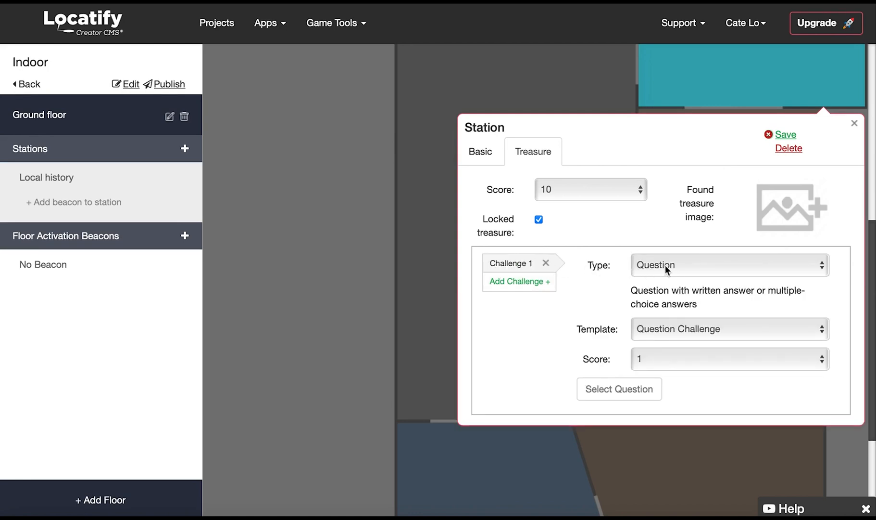
{"action": "left_click", "coordinate": [727, 265]}
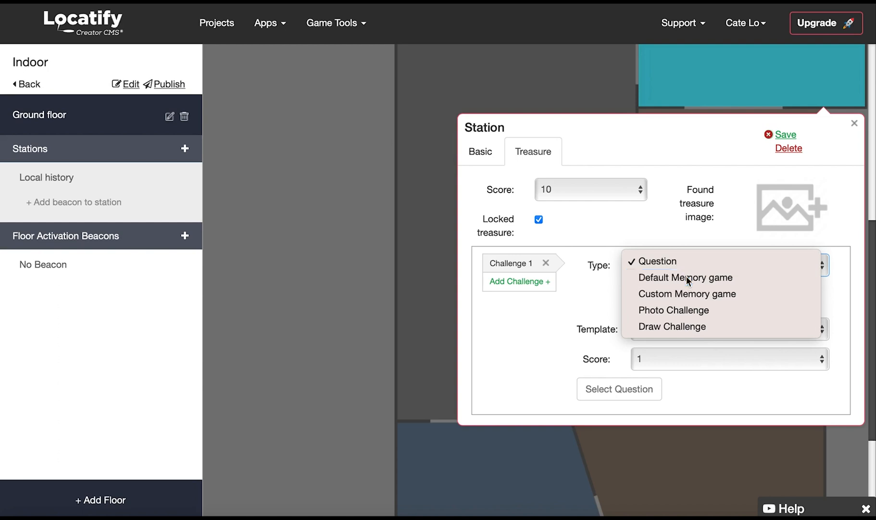
{"action": "left_click", "coordinate": [686, 277]}
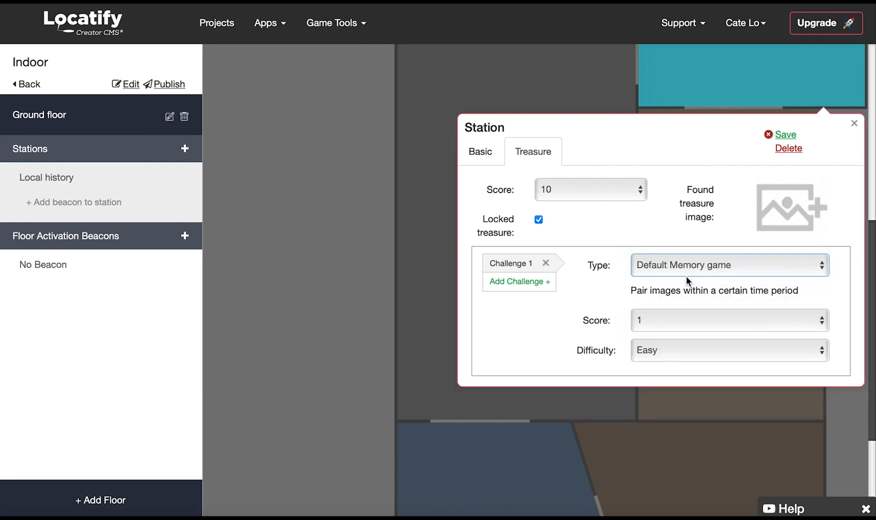
{"action": "left_click", "coordinate": [727, 320]}
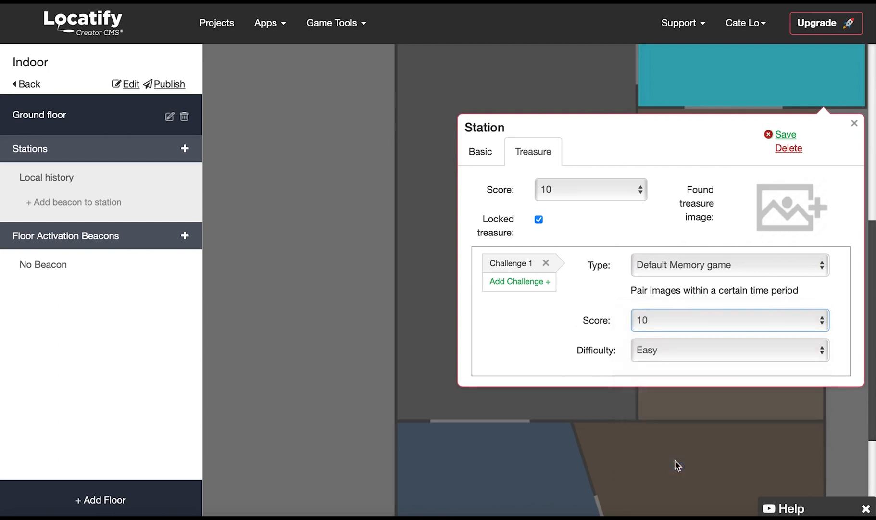
{"action": "left_click", "coordinate": [726, 349]}
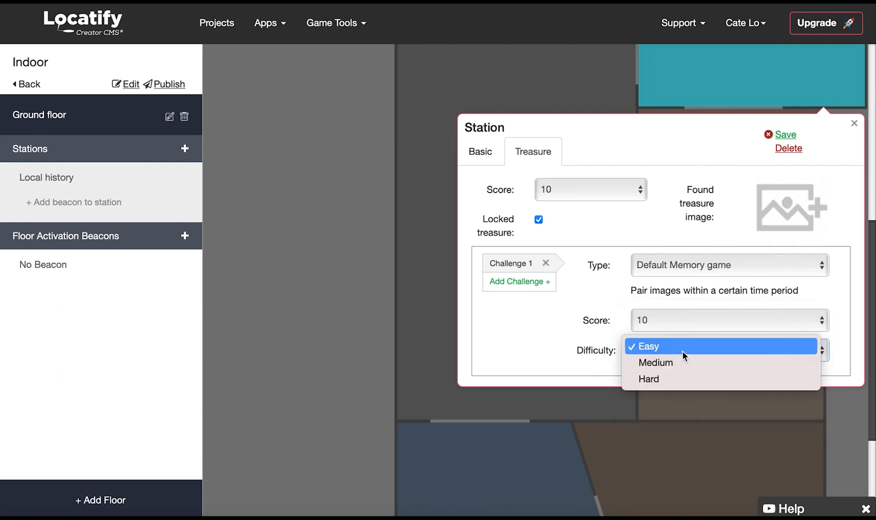
{"action": "left_click", "coordinate": [655, 363]}
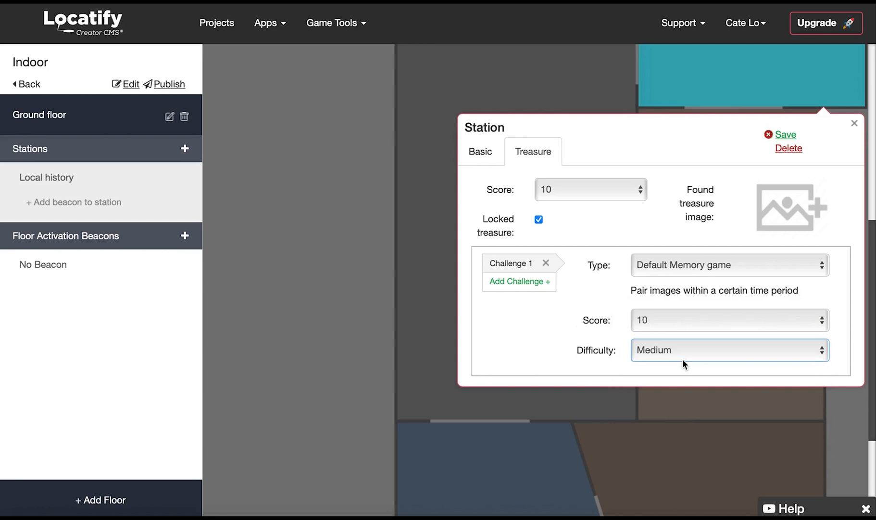
{"action": "mouse_move", "coordinate": [688, 202]}
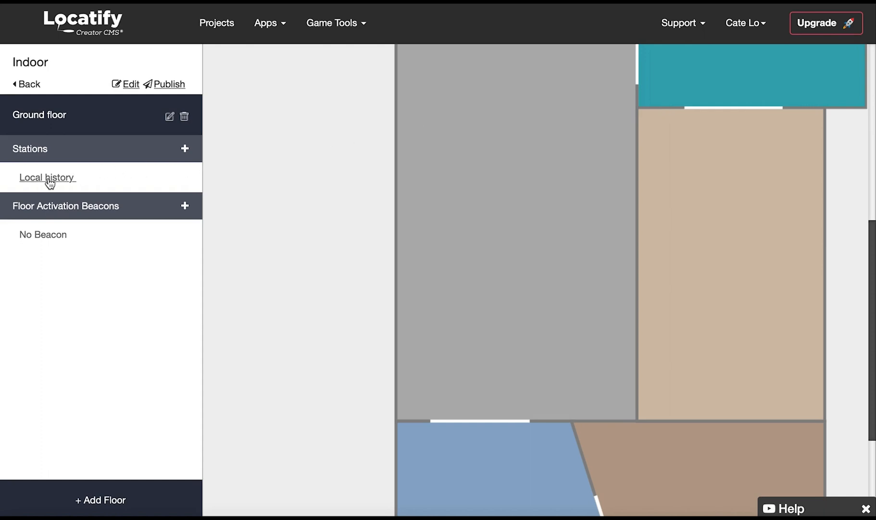
Add Beacon 1 to the library with major 17225 and minor 49393.
{"action": "left_click", "coordinate": [47, 177]}
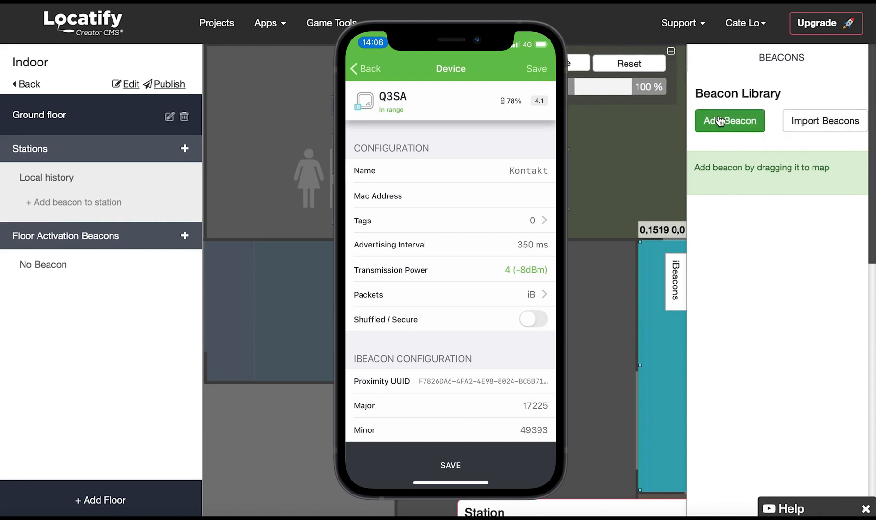
{"action": "left_click", "coordinate": [729, 121]}
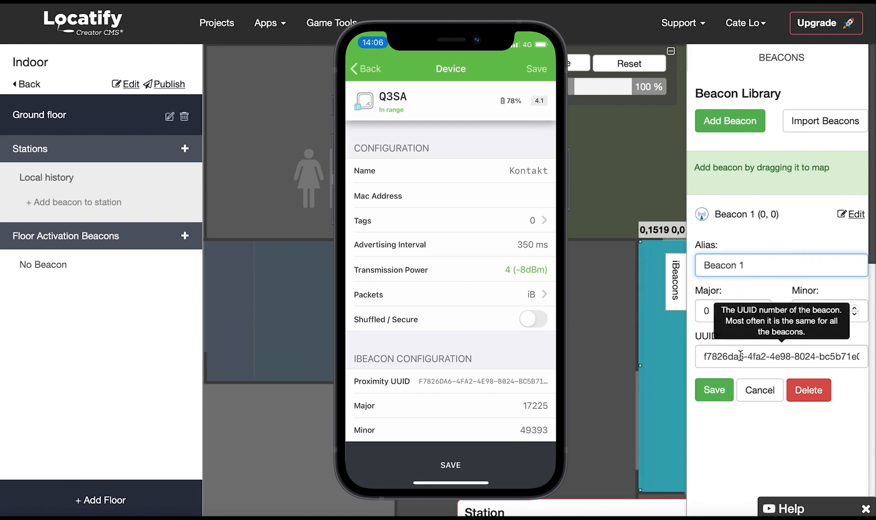
{"action": "mouse_move", "coordinate": [712, 329]}
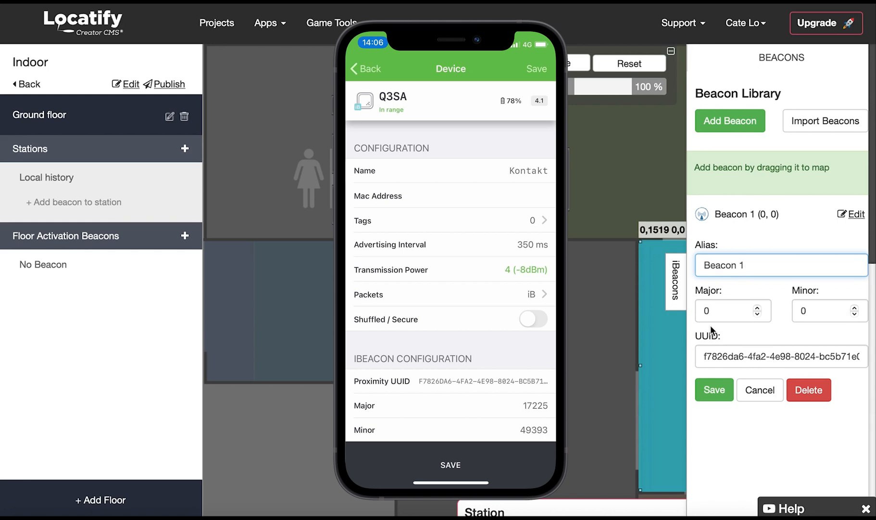
{"action": "left_click", "coordinate": [729, 311]}
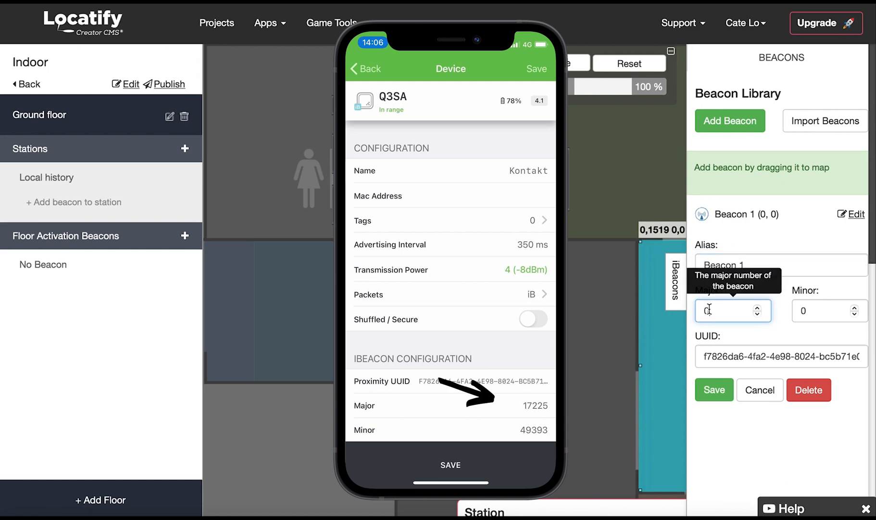
{"action": "type", "text": "17225"}
{"action": "left_click", "coordinate": [829, 310]}
{"action": "type", "text": "4"}
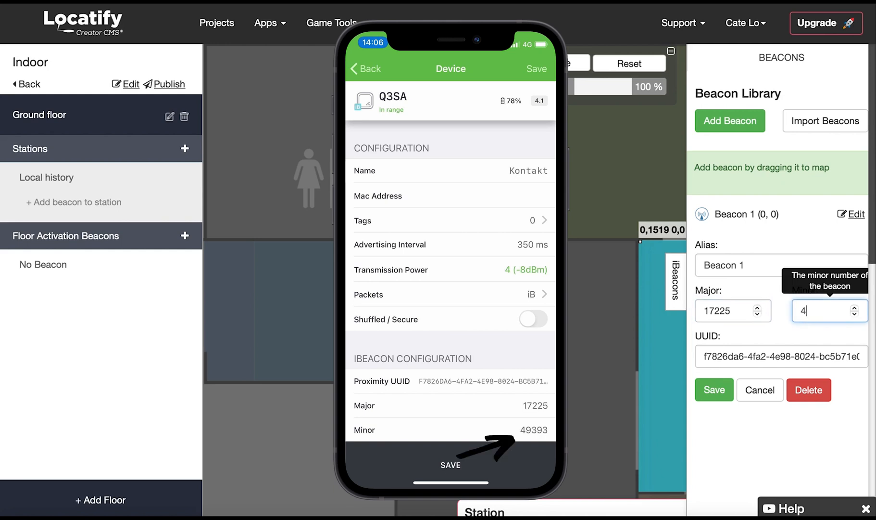
{"action": "type", "text": "9"}
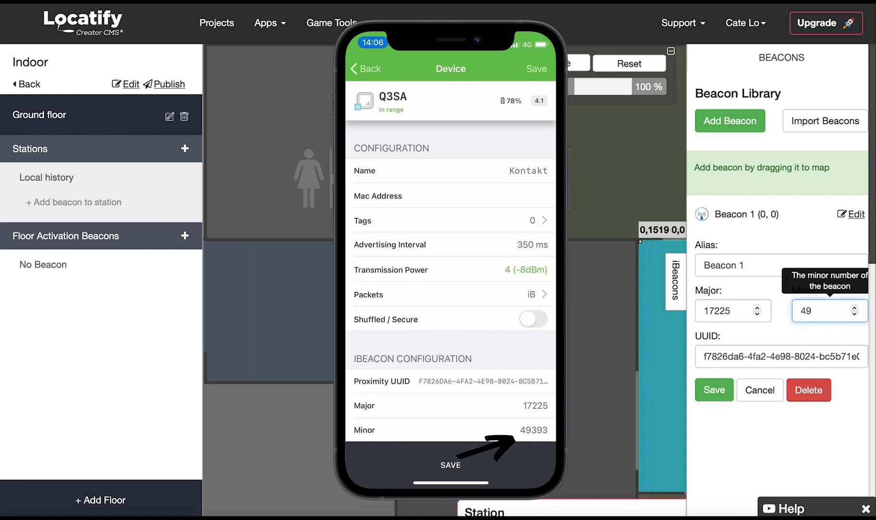
{"action": "type", "text": "49393"}
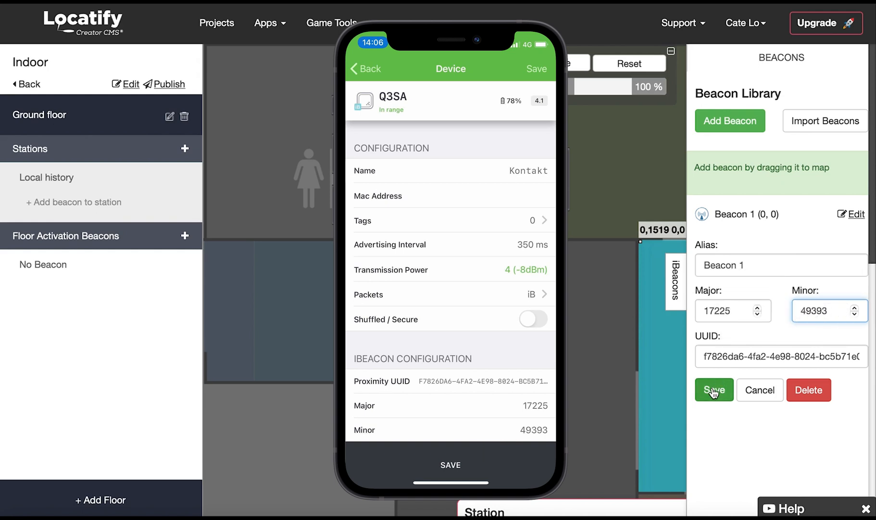
Save Beacon 1 and place it in the teal room with radius 2 metres and Activate floor enabled.
{"action": "left_click", "coordinate": [714, 390]}
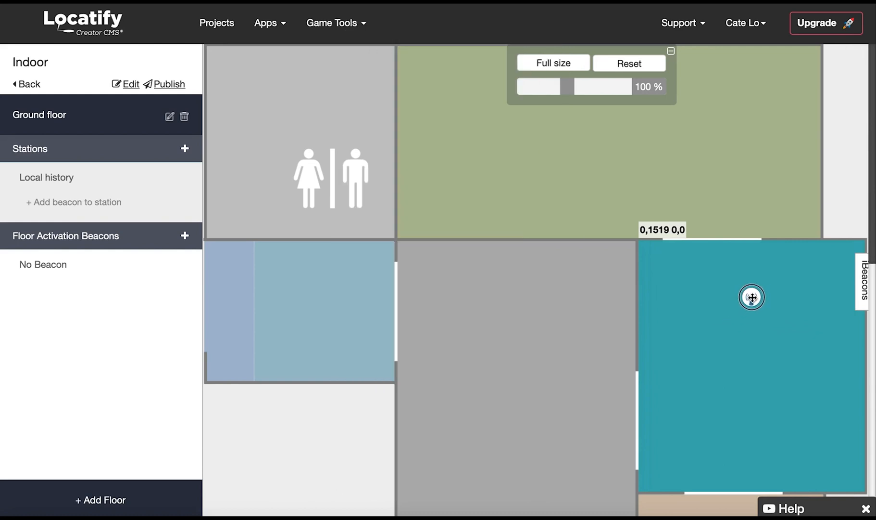
{"action": "left_click", "coordinate": [751, 298]}
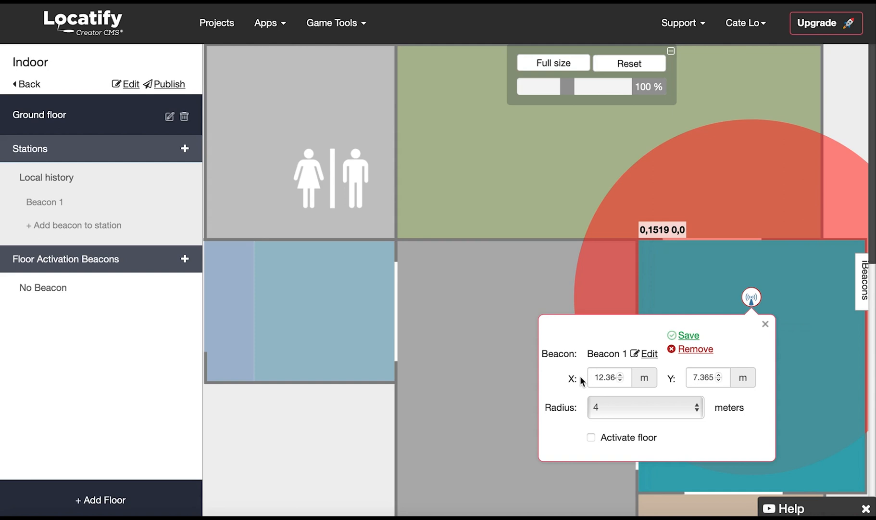
{"action": "left_click", "coordinate": [644, 407]}
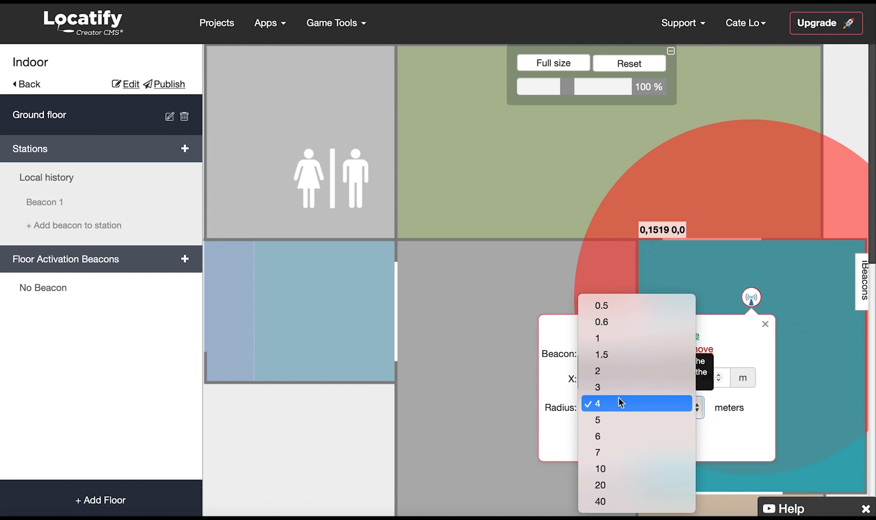
{"action": "left_click", "coordinate": [597, 371]}
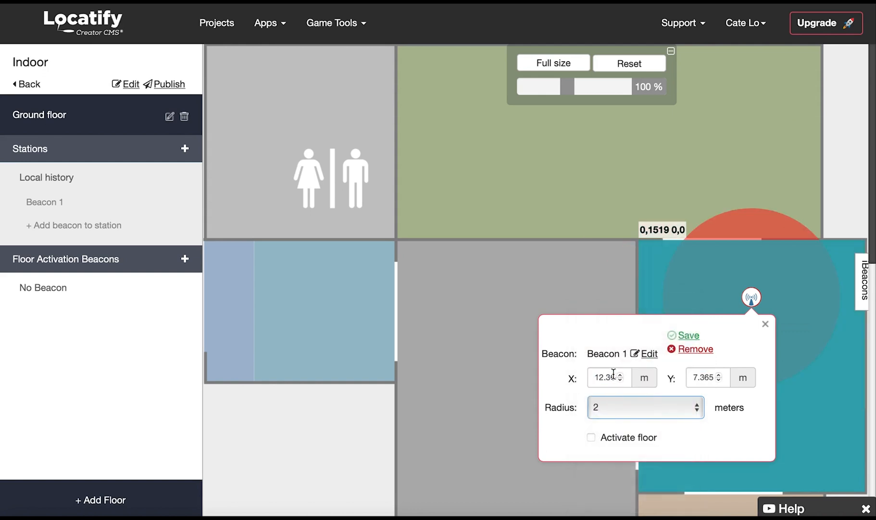
{"action": "mouse_move", "coordinate": [592, 441]}
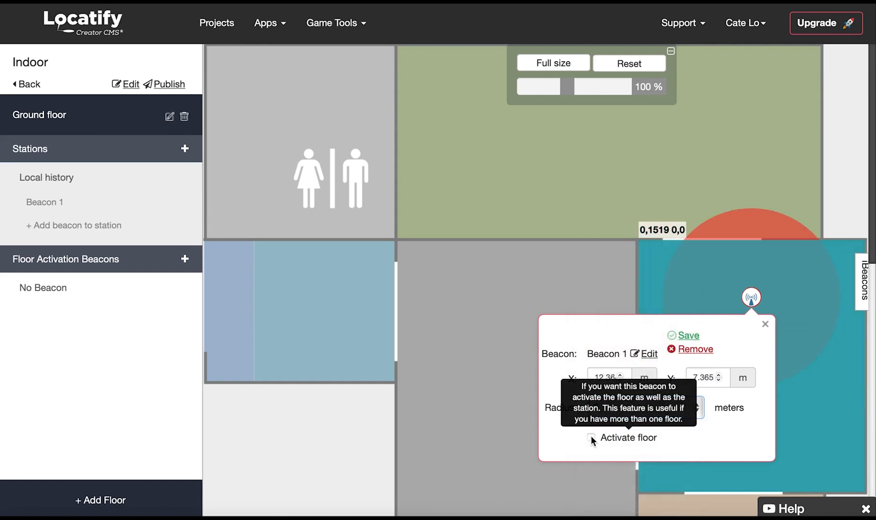
{"action": "left_click", "coordinate": [579, 437]}
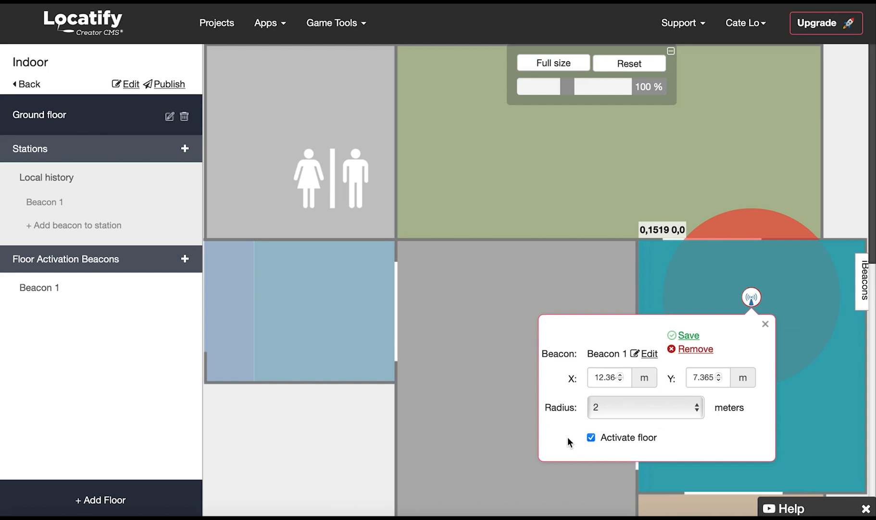
{"action": "mouse_move", "coordinate": [570, 428]}
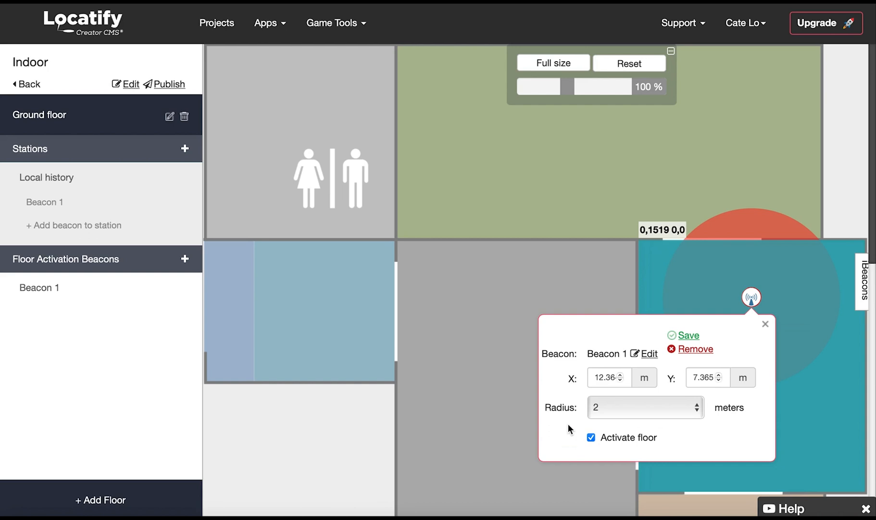
{"action": "left_click", "coordinate": [688, 335]}
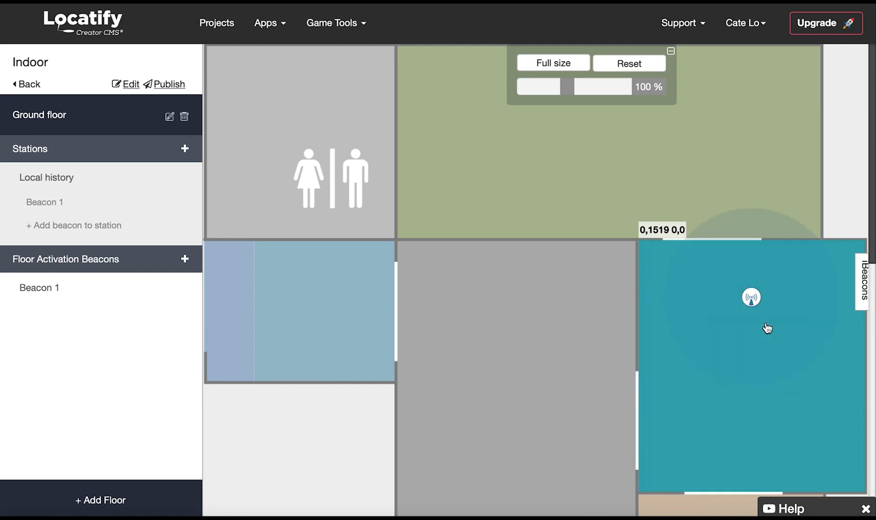
{"action": "mouse_move", "coordinate": [287, 130]}
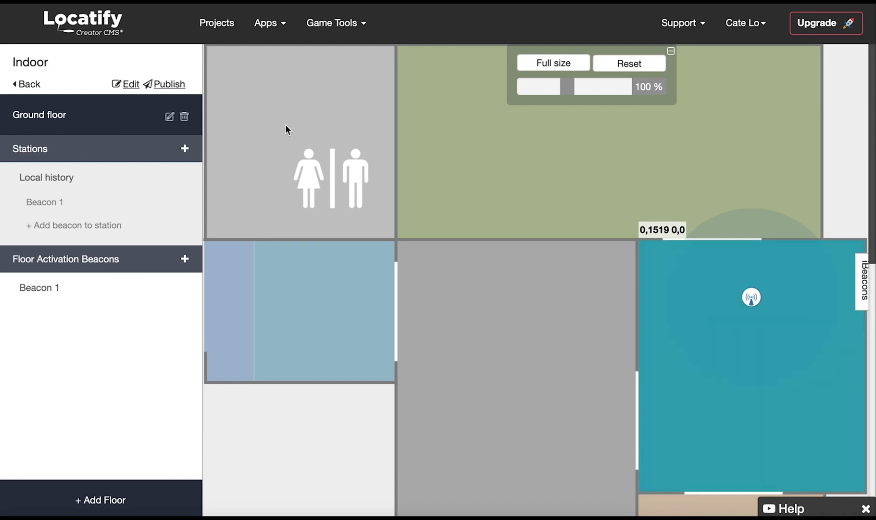
{"action": "mouse_move", "coordinate": [165, 85]}
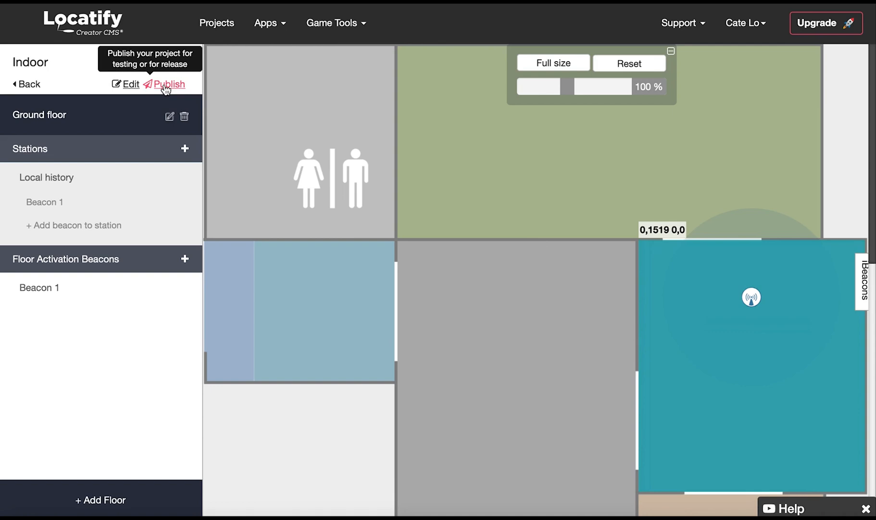
Publish a Test on Device version with SmartGuide QR codes, yielding invitation code 7953.
{"action": "left_click", "coordinate": [169, 85]}
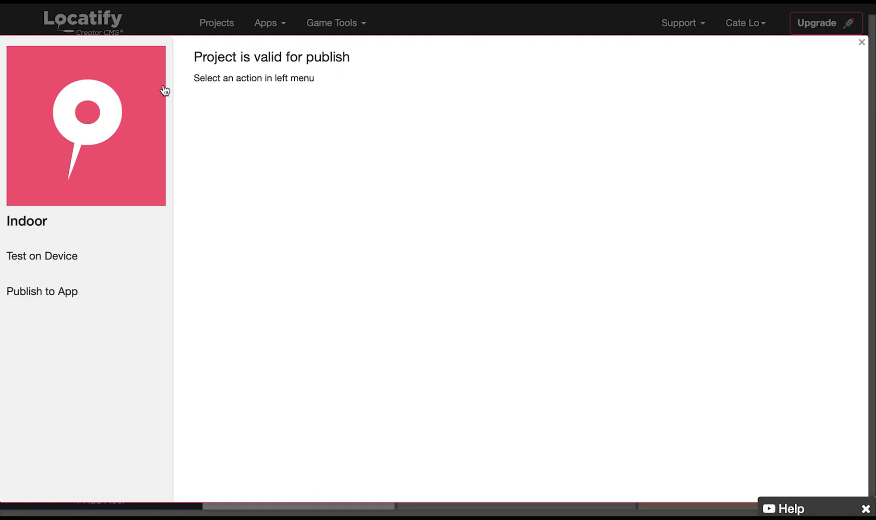
{"action": "left_click", "coordinate": [42, 256]}
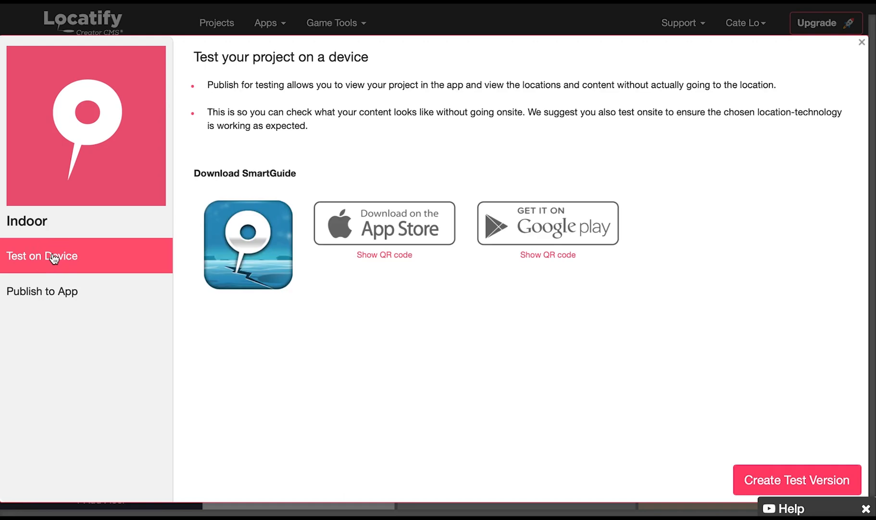
{"action": "mouse_move", "coordinate": [238, 295]}
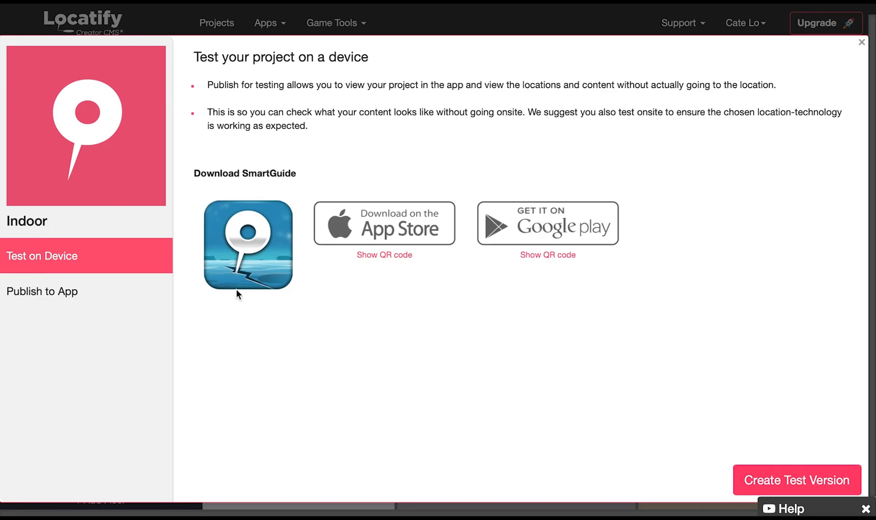
{"action": "mouse_move", "coordinate": [384, 261]}
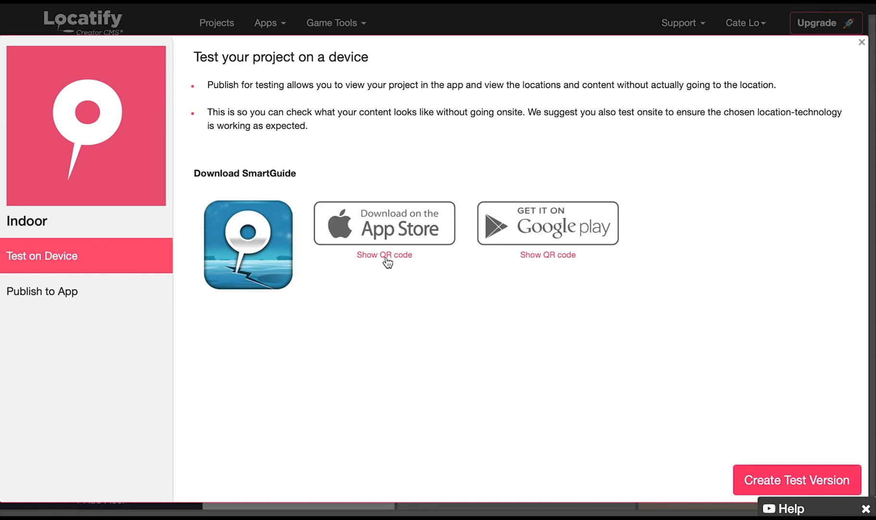
{"action": "left_click", "coordinate": [384, 254]}
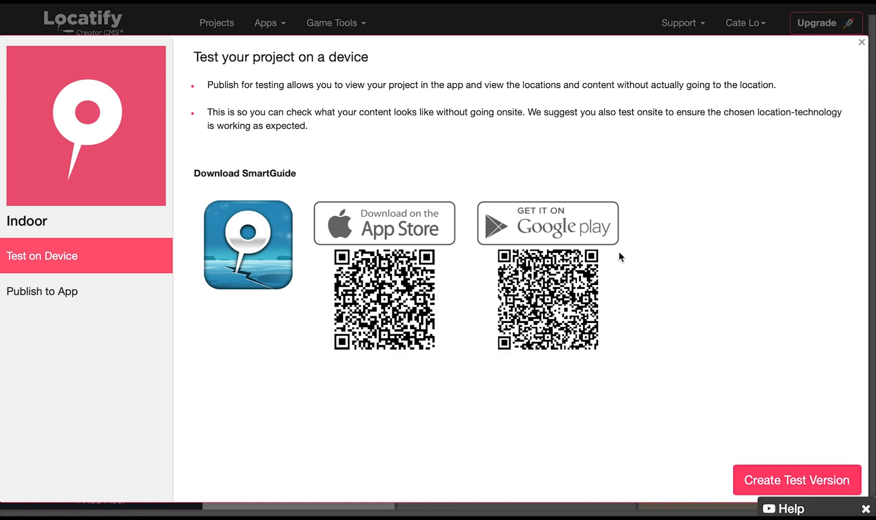
{"action": "mouse_move", "coordinate": [749, 376]}
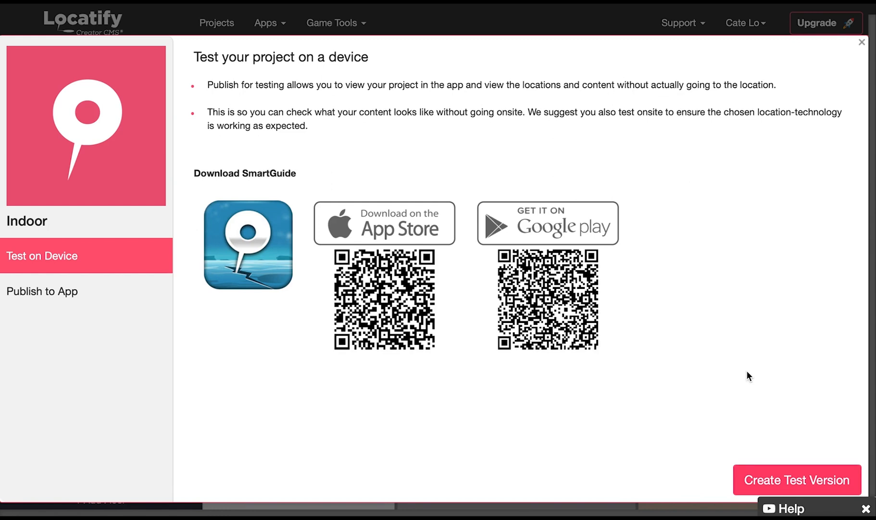
{"action": "left_click", "coordinate": [797, 479]}
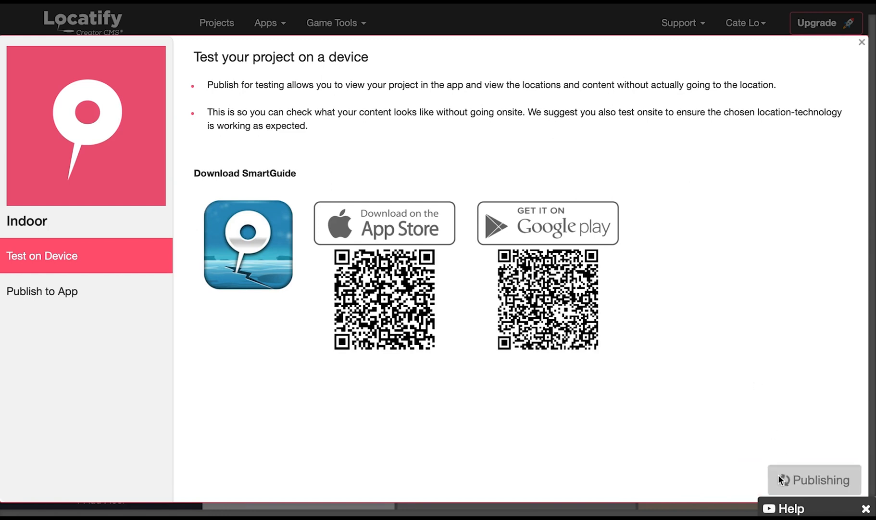
{"action": "left_click", "coordinate": [814, 479]}
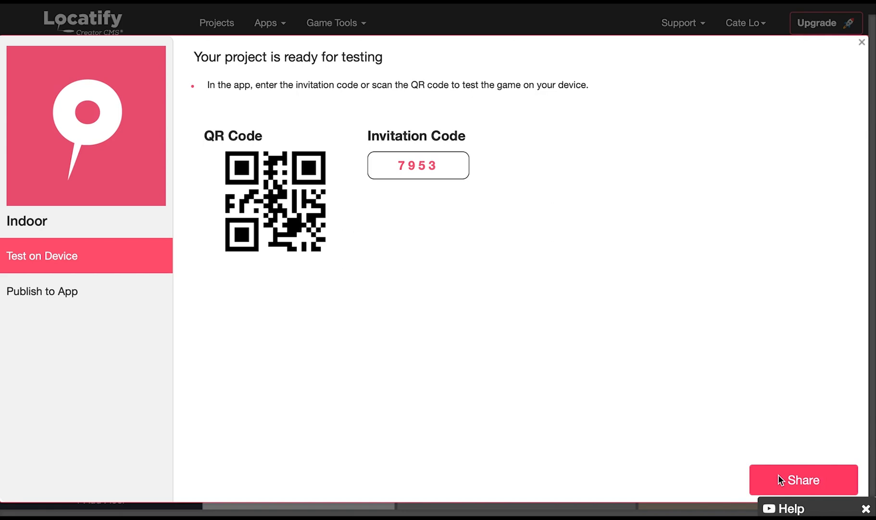
{"action": "mouse_move", "coordinate": [205, 120]}
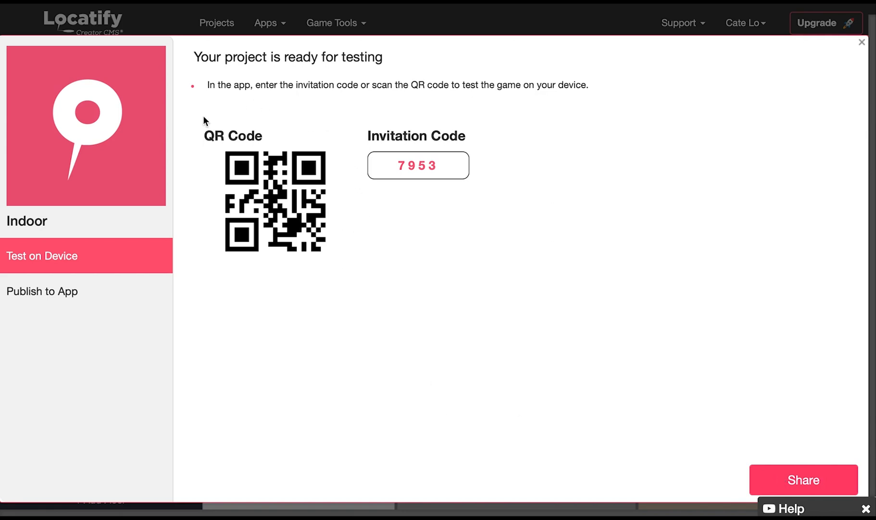
{"action": "mouse_move", "coordinate": [464, 123]}
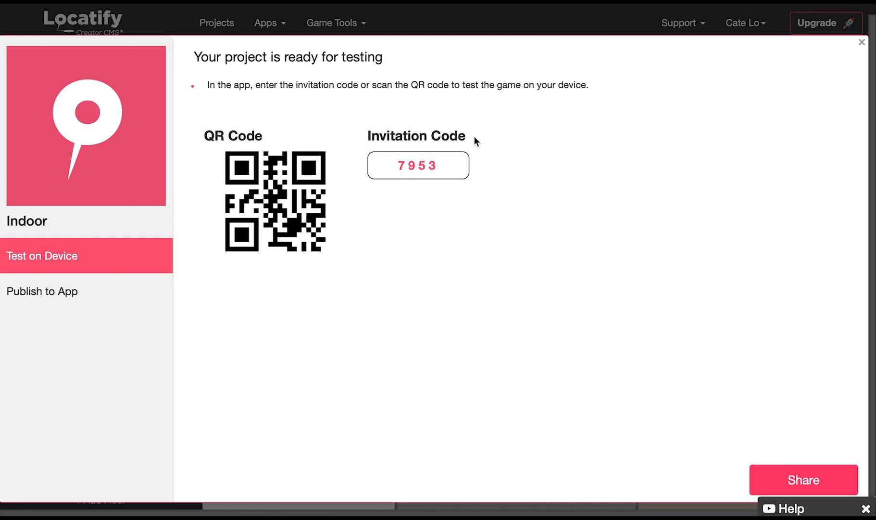
{"action": "mouse_move", "coordinate": [642, 250]}
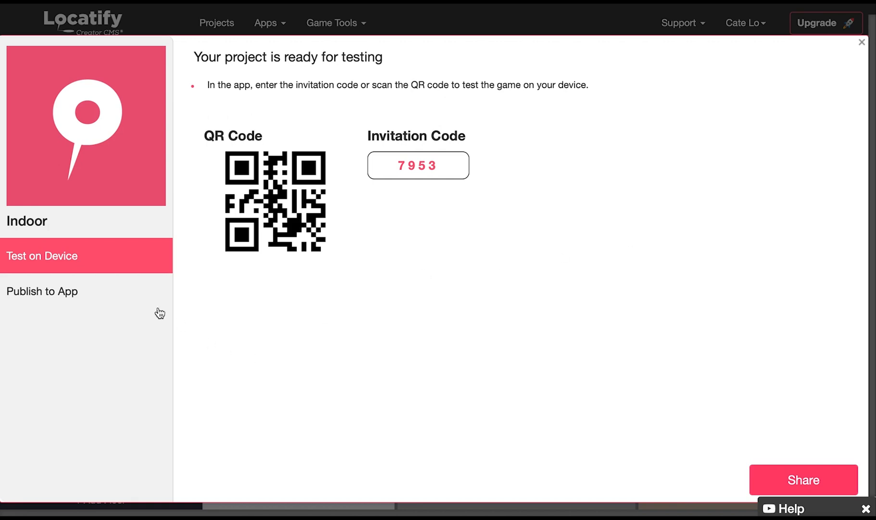
View Publish to App plans, comparing monthly then annual pricing (Single Project €490 yearly).
{"action": "left_click", "coordinate": [42, 290]}
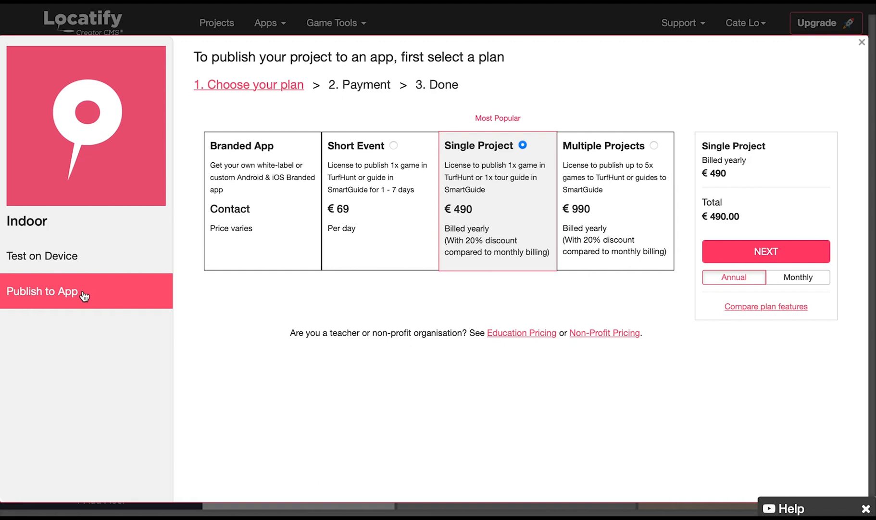
{"action": "mouse_move", "coordinate": [453, 293]}
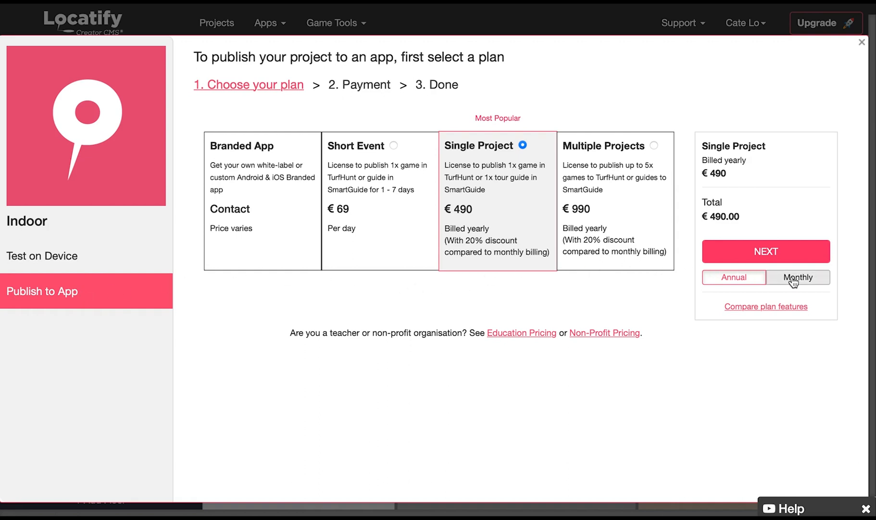
{"action": "left_click", "coordinate": [799, 278]}
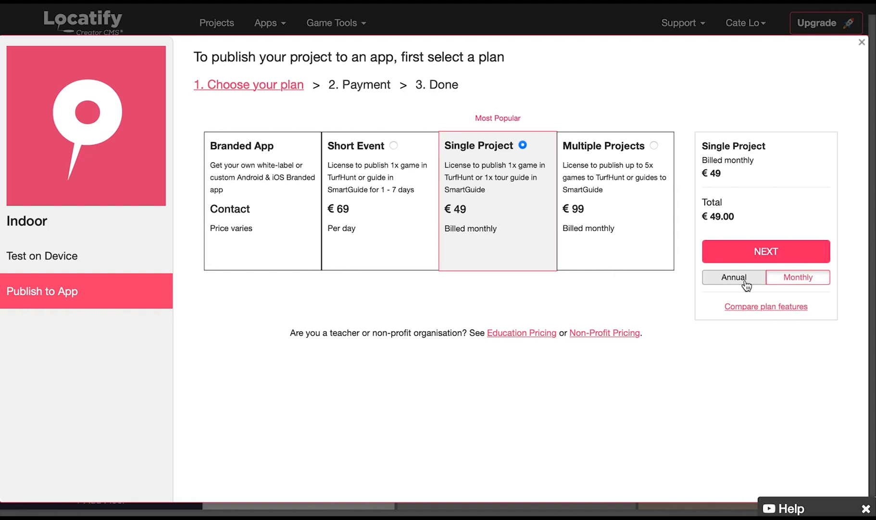
{"action": "left_click", "coordinate": [734, 277]}
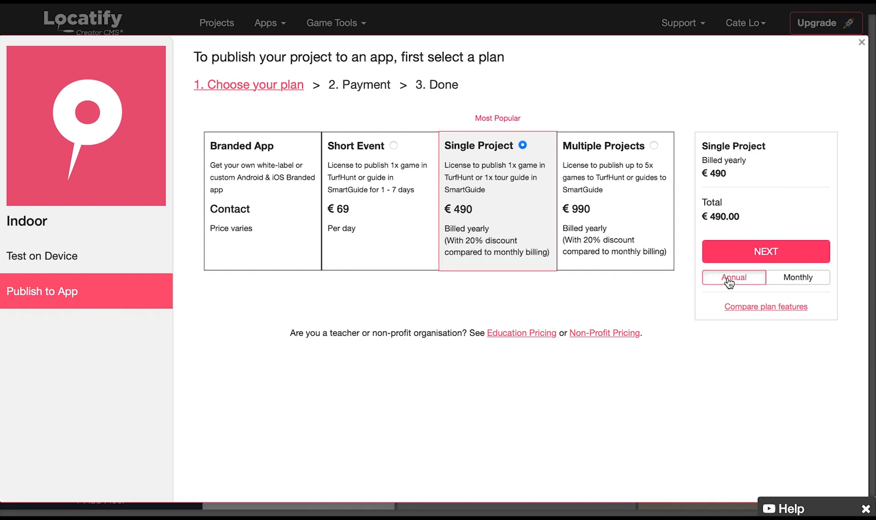